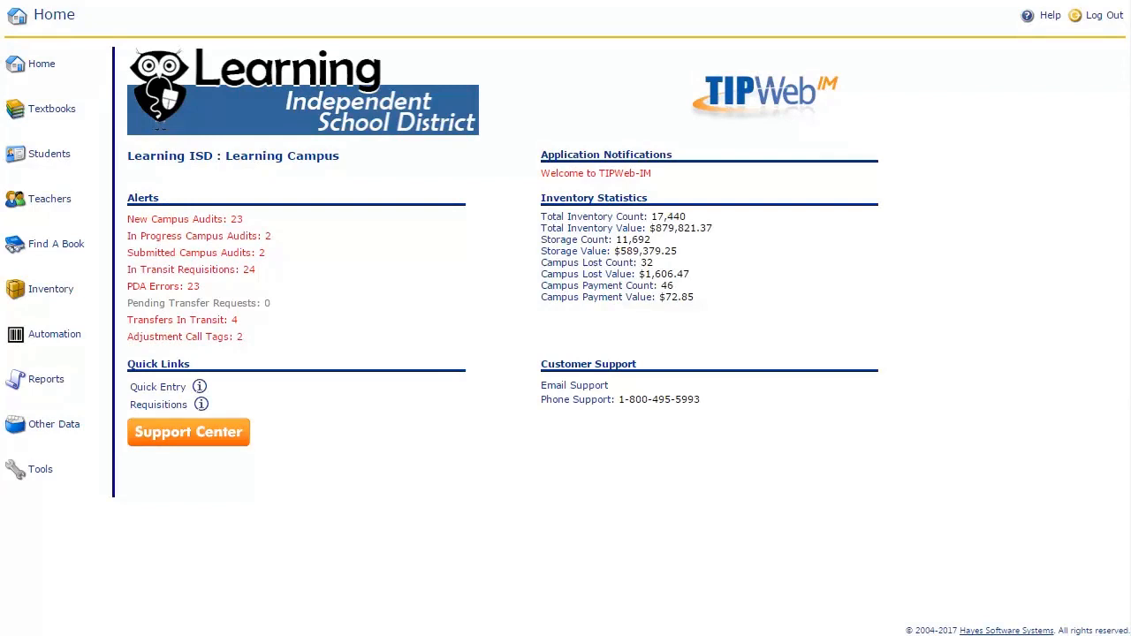
mouse_move(561, 316)
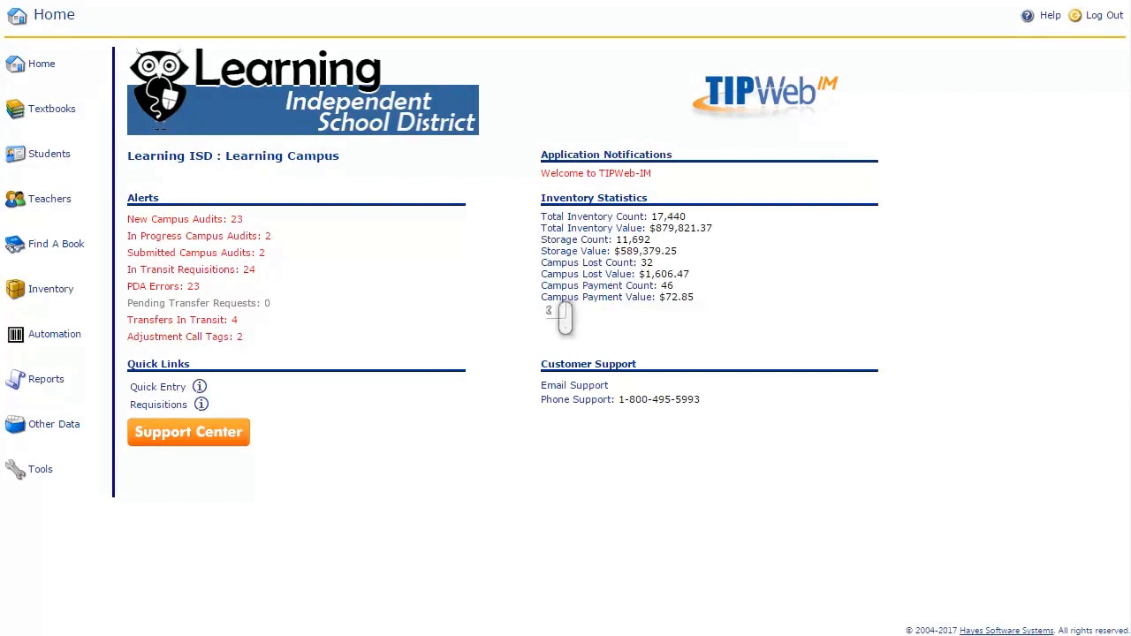
mouse_move(89, 17)
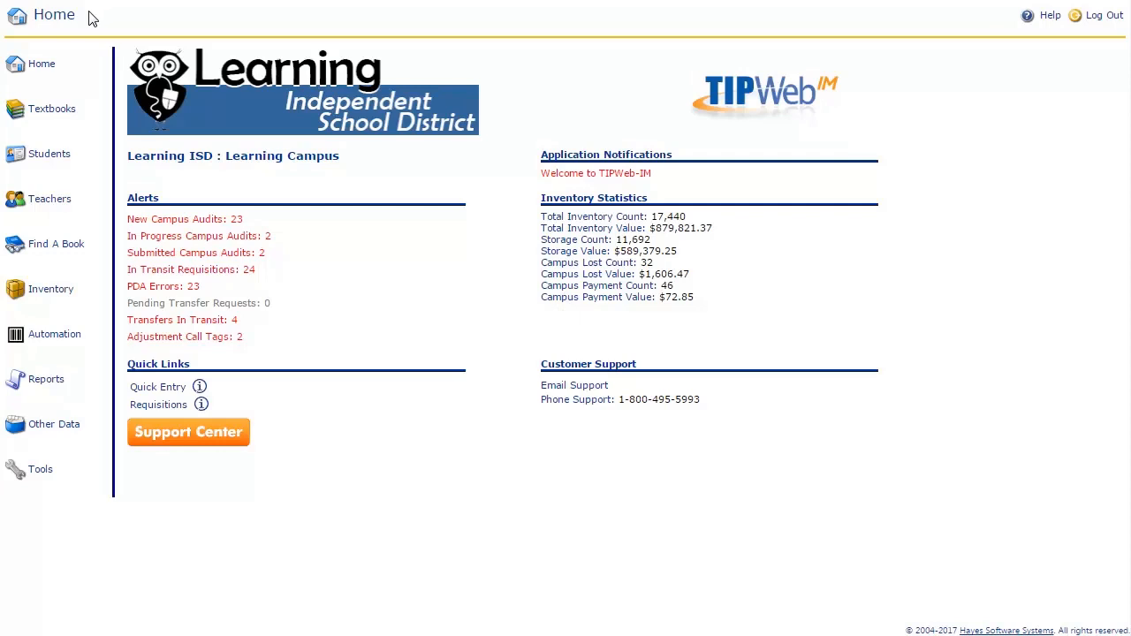
mouse_move(69, 34)
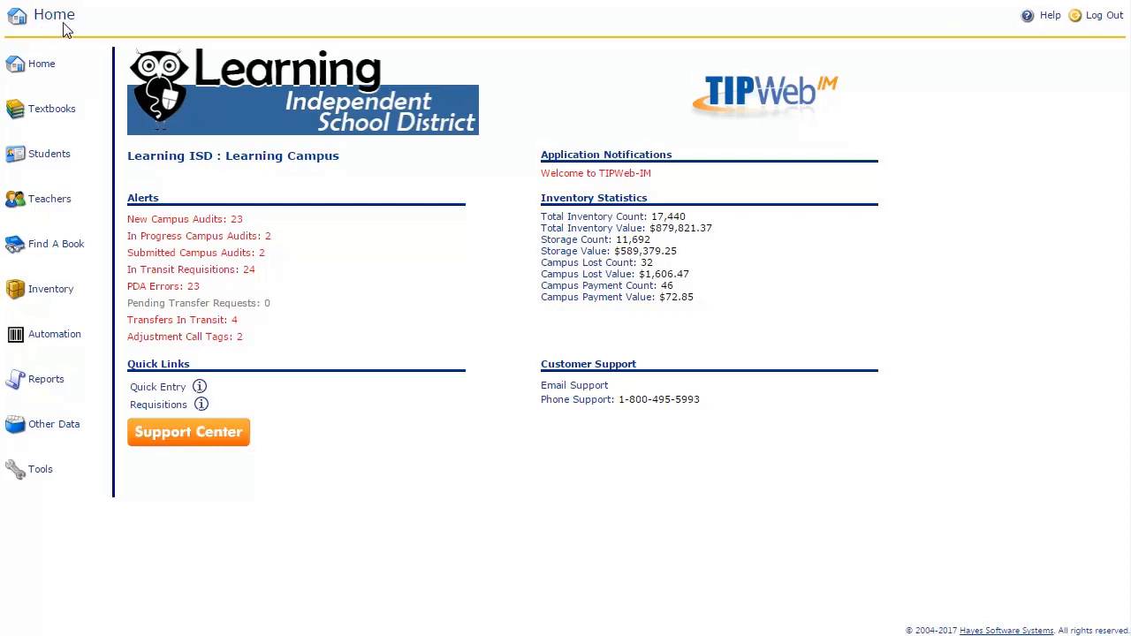
mouse_move(319, 24)
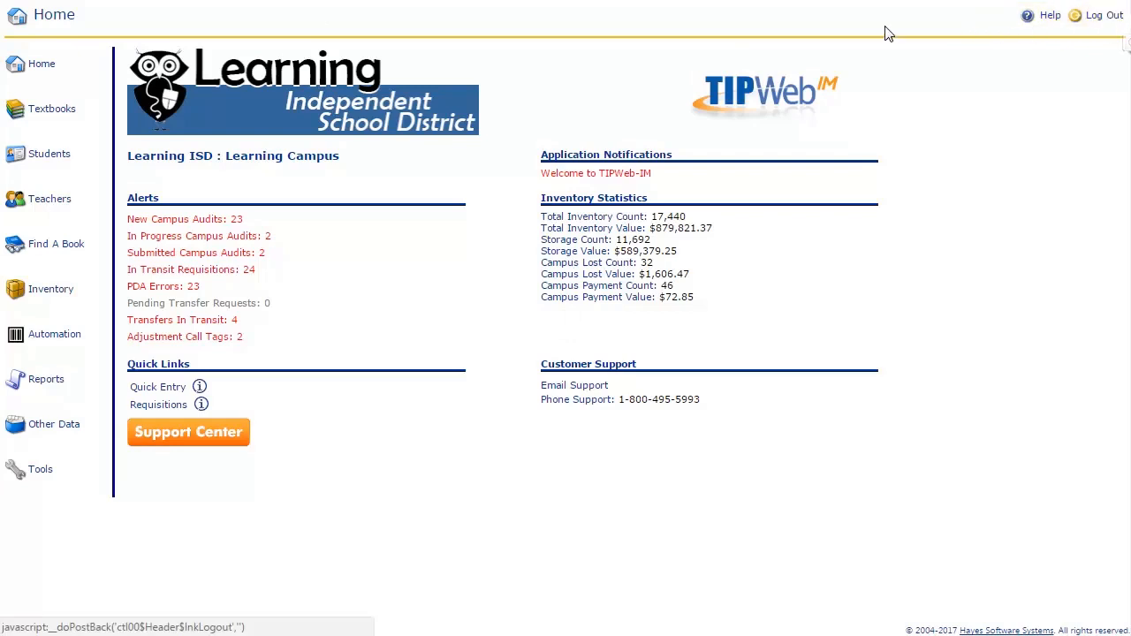
mouse_move(41, 63)
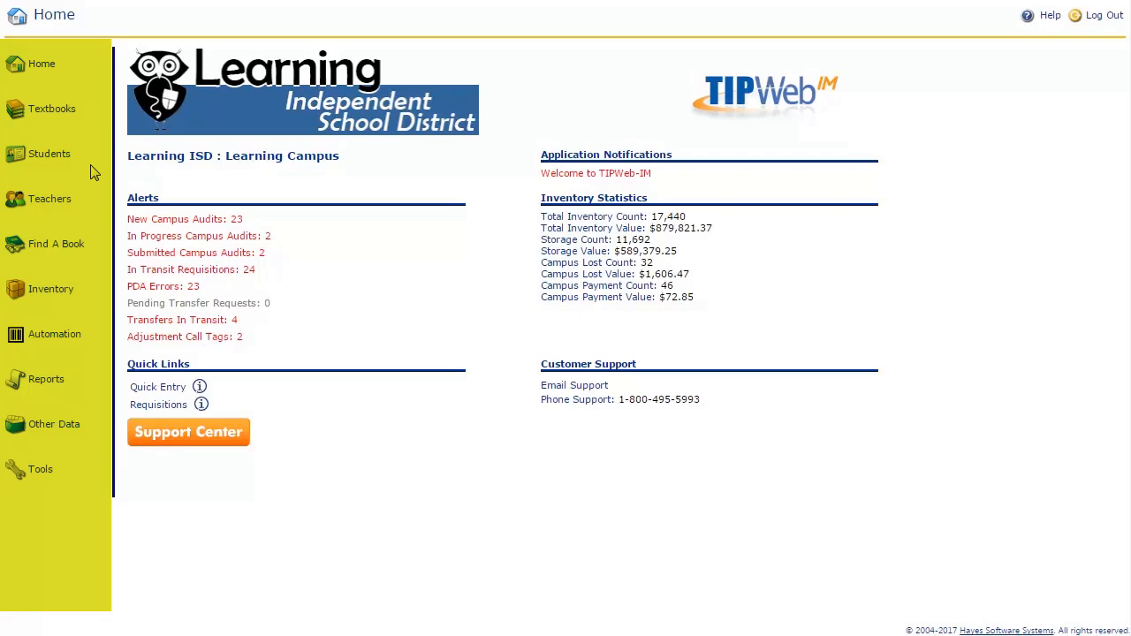
mouse_move(41, 63)
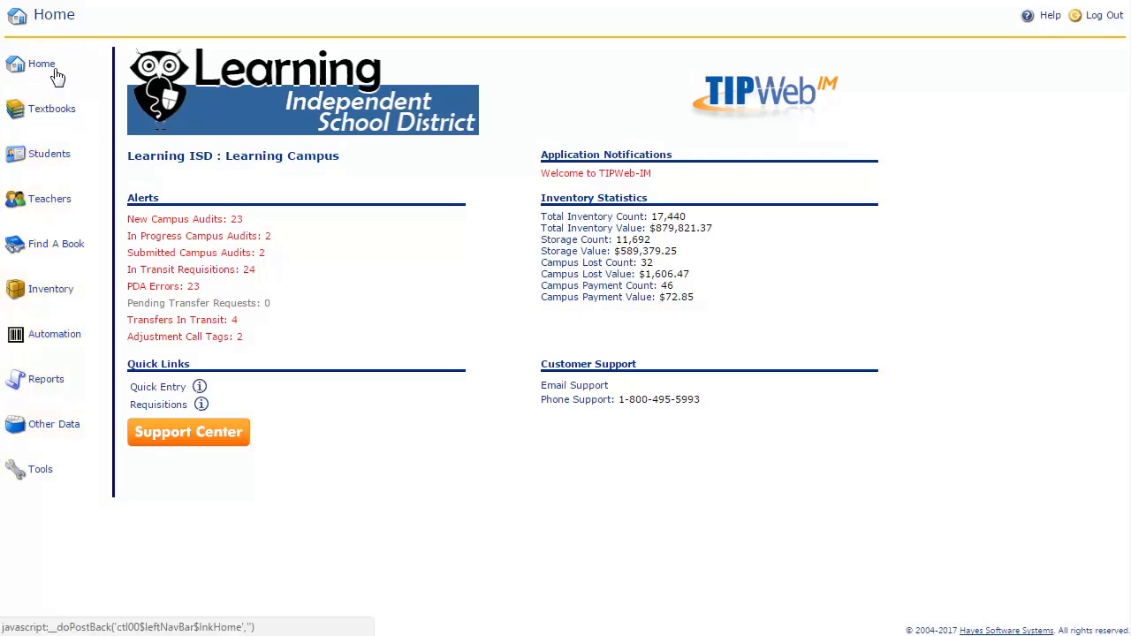
mouse_move(65, 141)
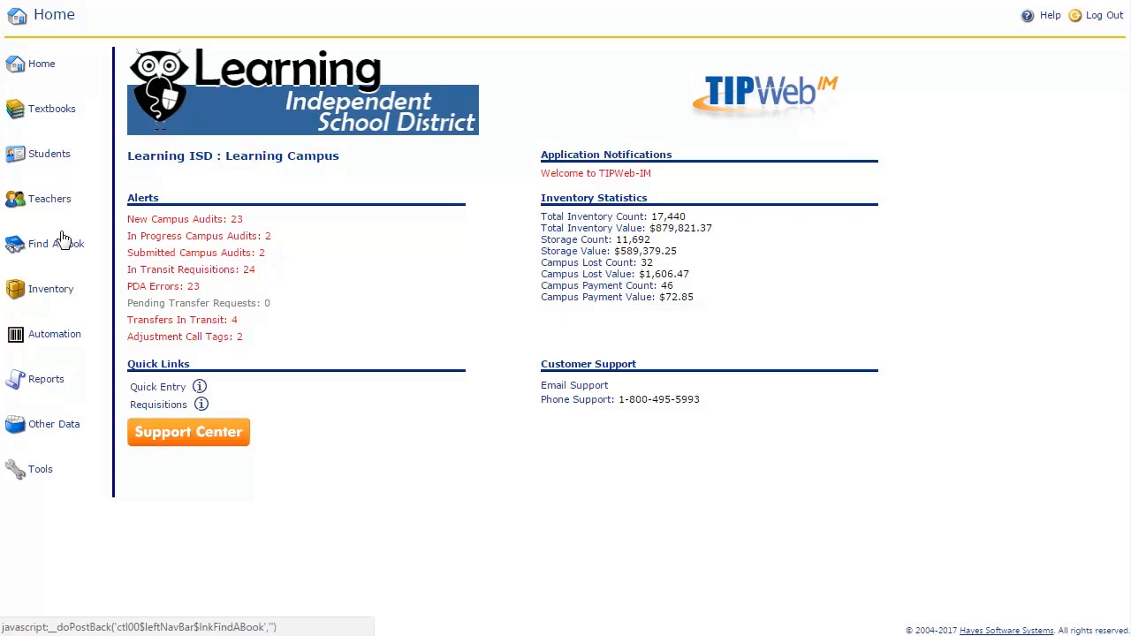
mouse_move(63, 341)
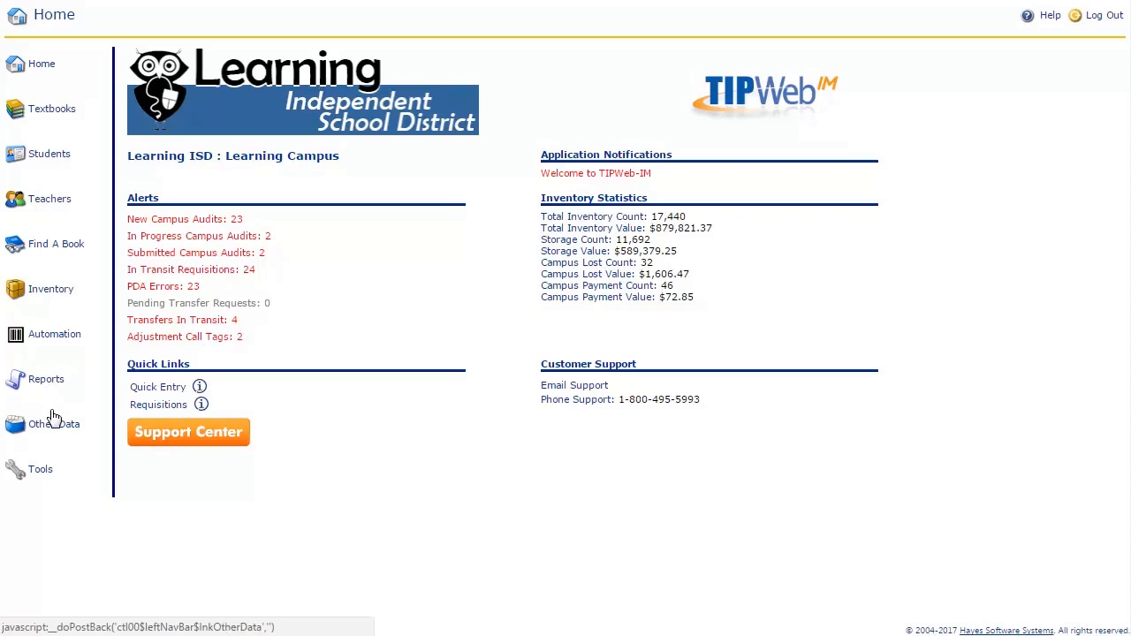
mouse_move(50, 482)
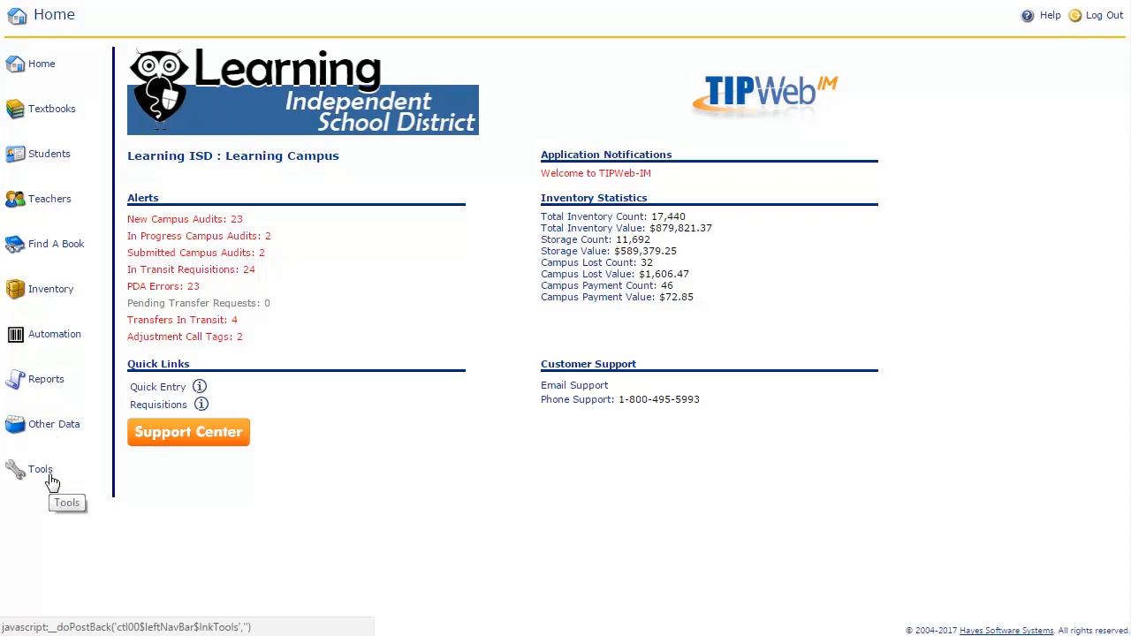
Step: Expand the Tools, Other Data, Automation and Inventory sections, visit Find A Book, then return Home
left_click(39, 469)
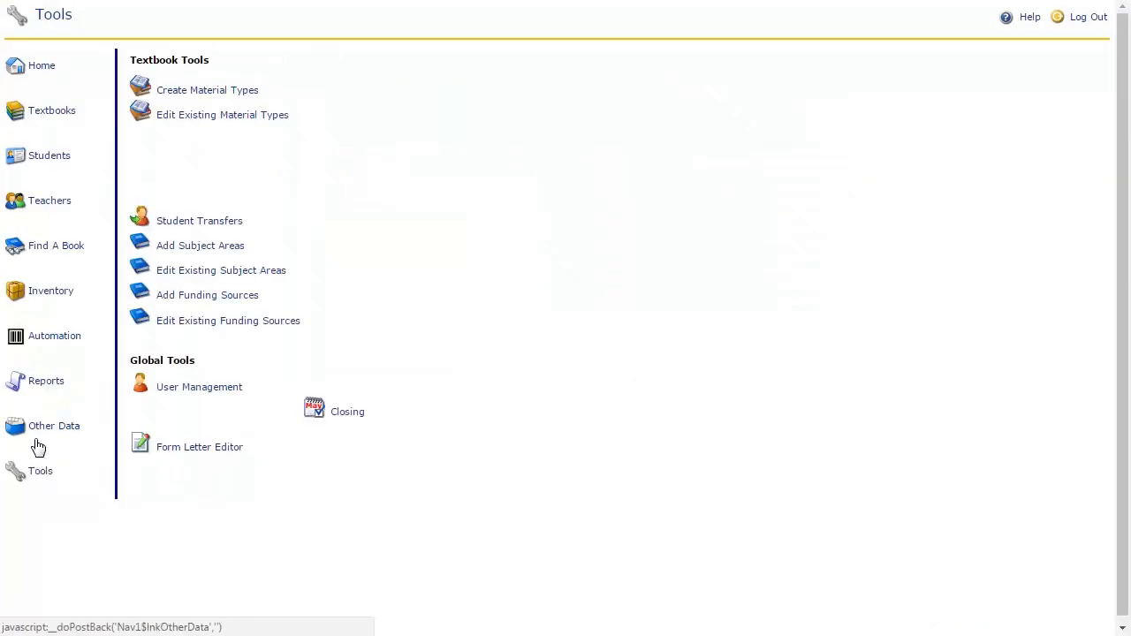
left_click(54, 426)
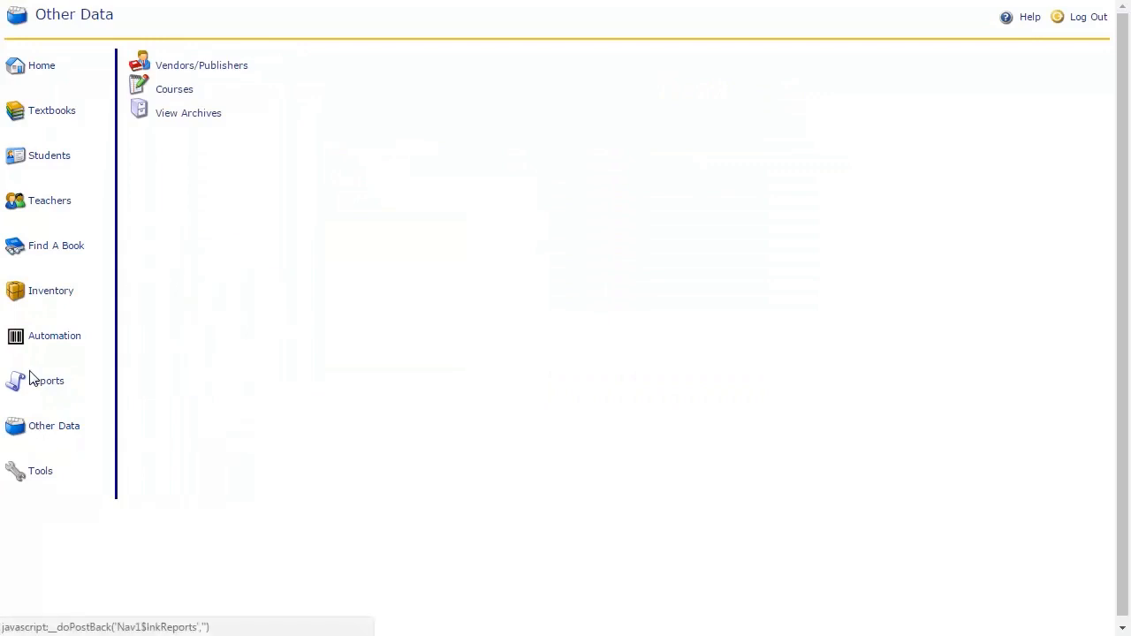
left_click(54, 335)
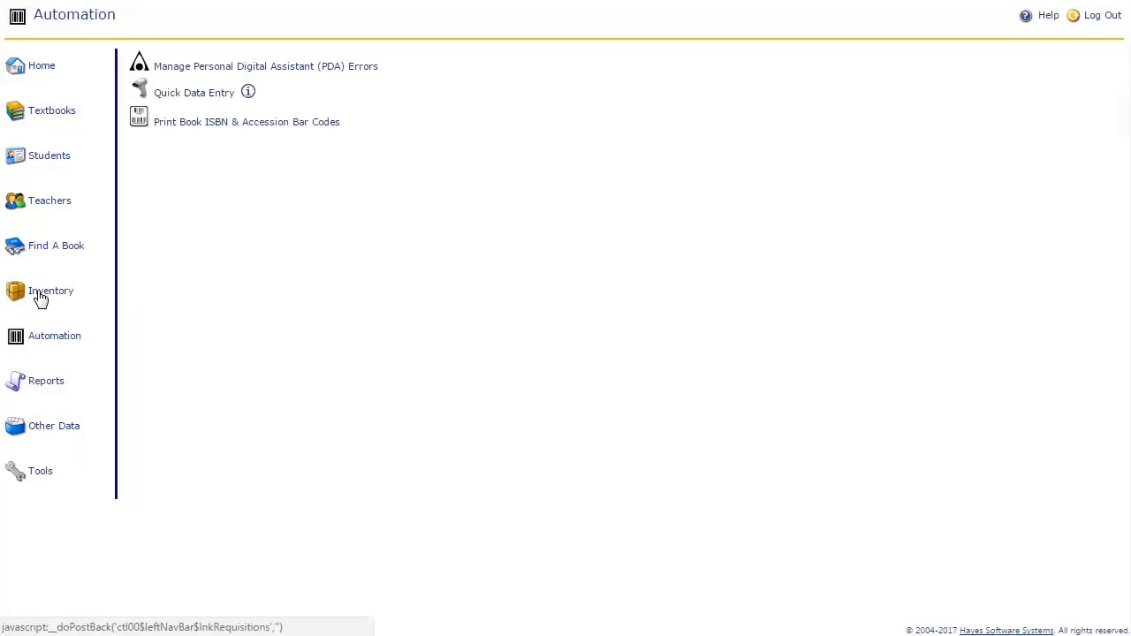
left_click(50, 291)
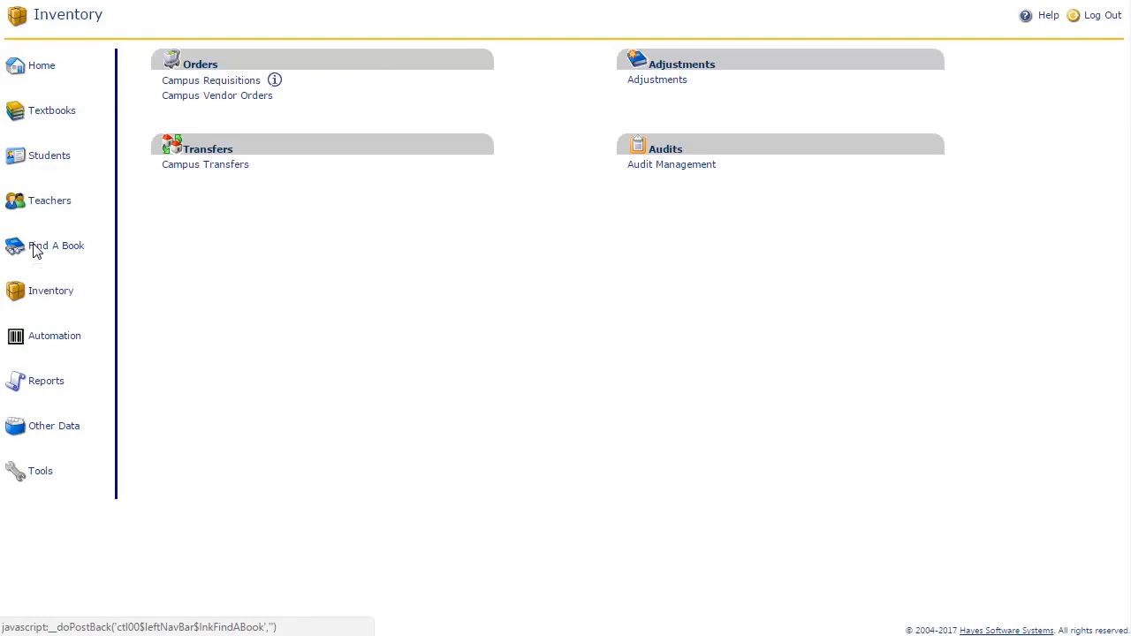
left_click(55, 246)
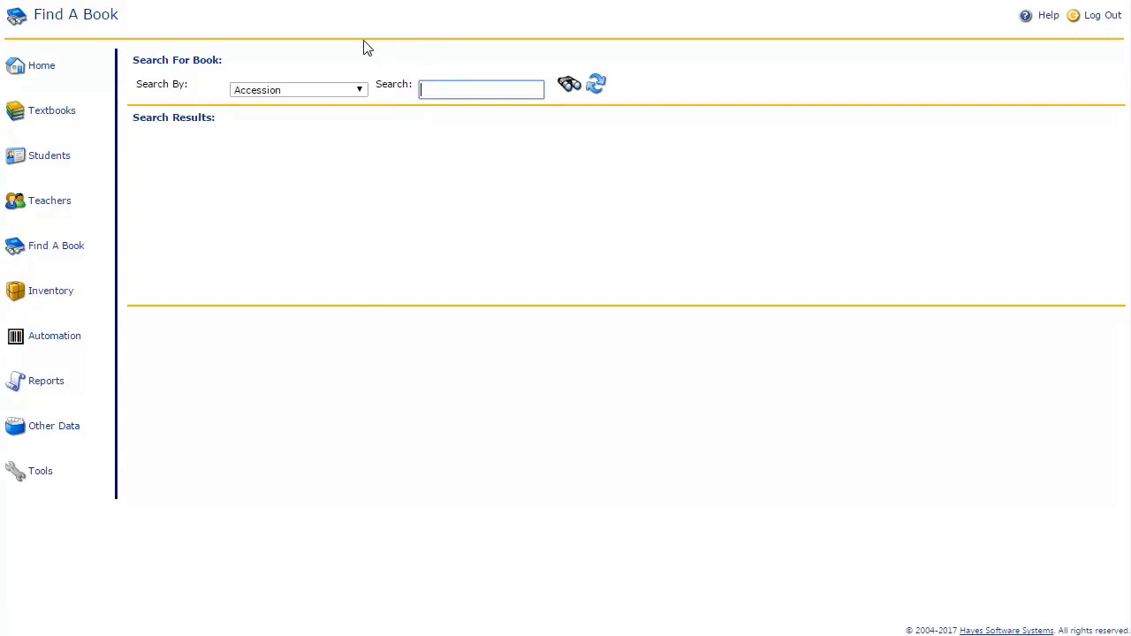
left_click(41, 64)
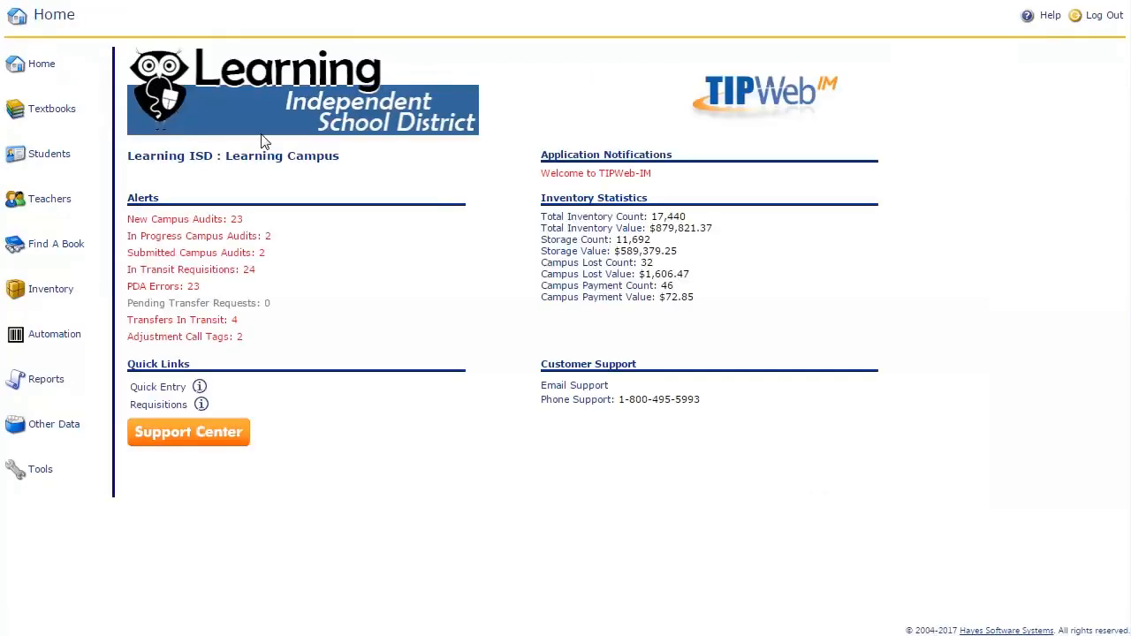
mouse_move(387, 193)
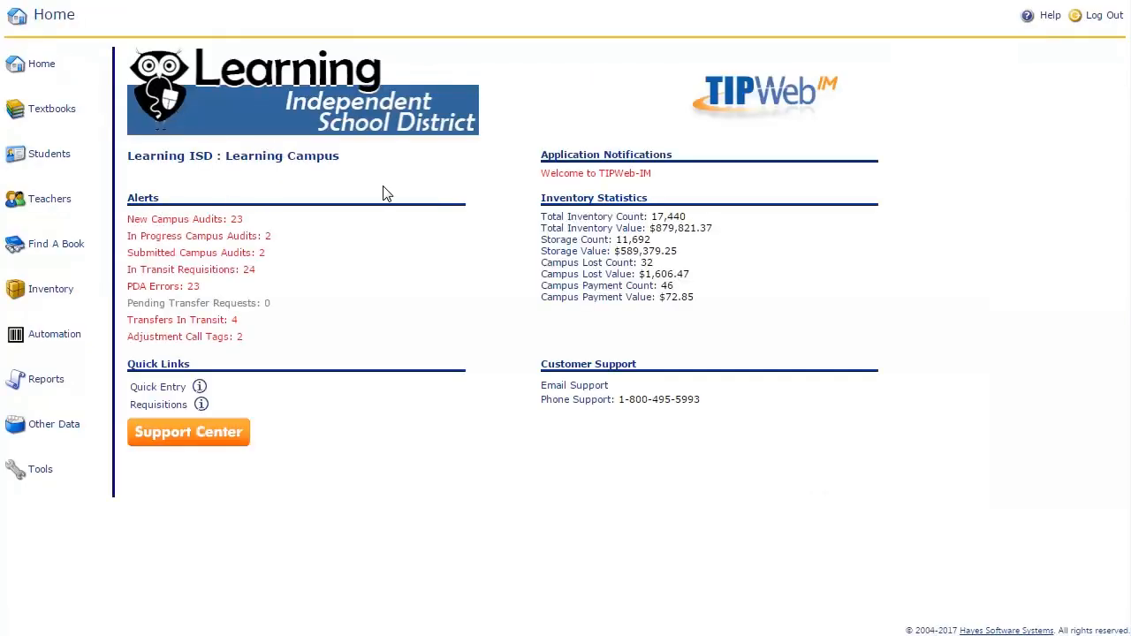
mouse_move(606, 228)
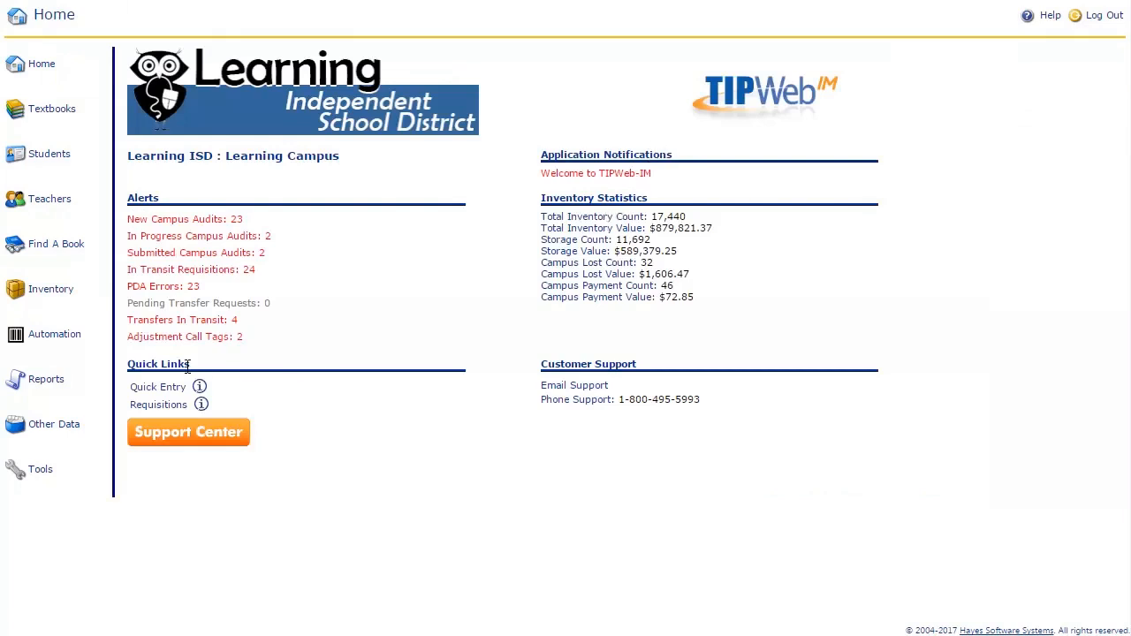
mouse_move(542, 368)
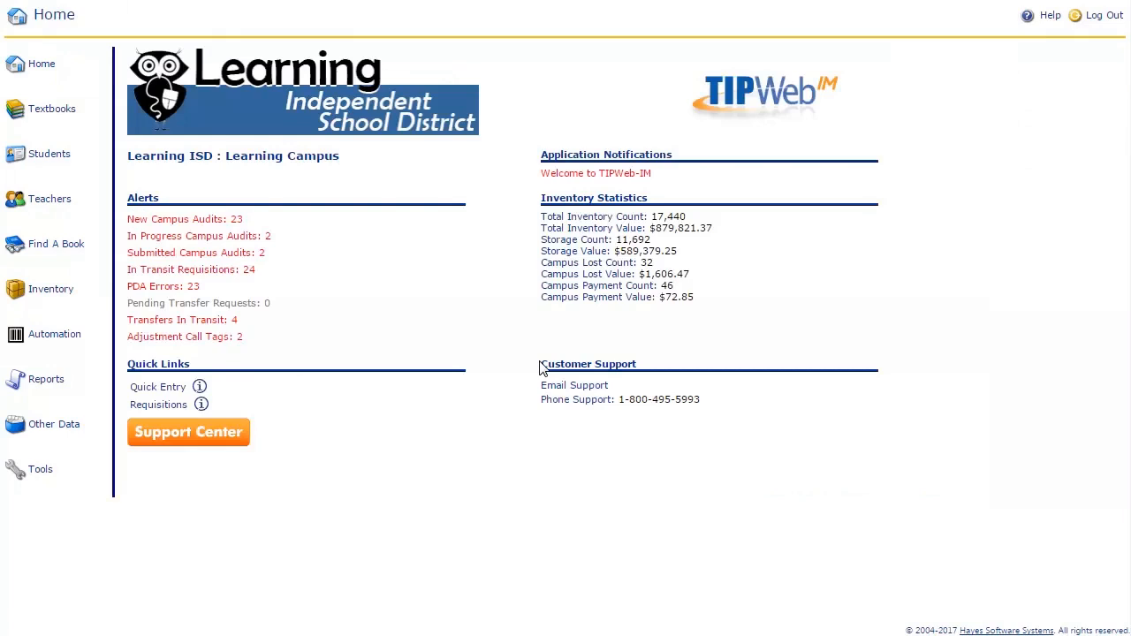
mouse_move(430, 395)
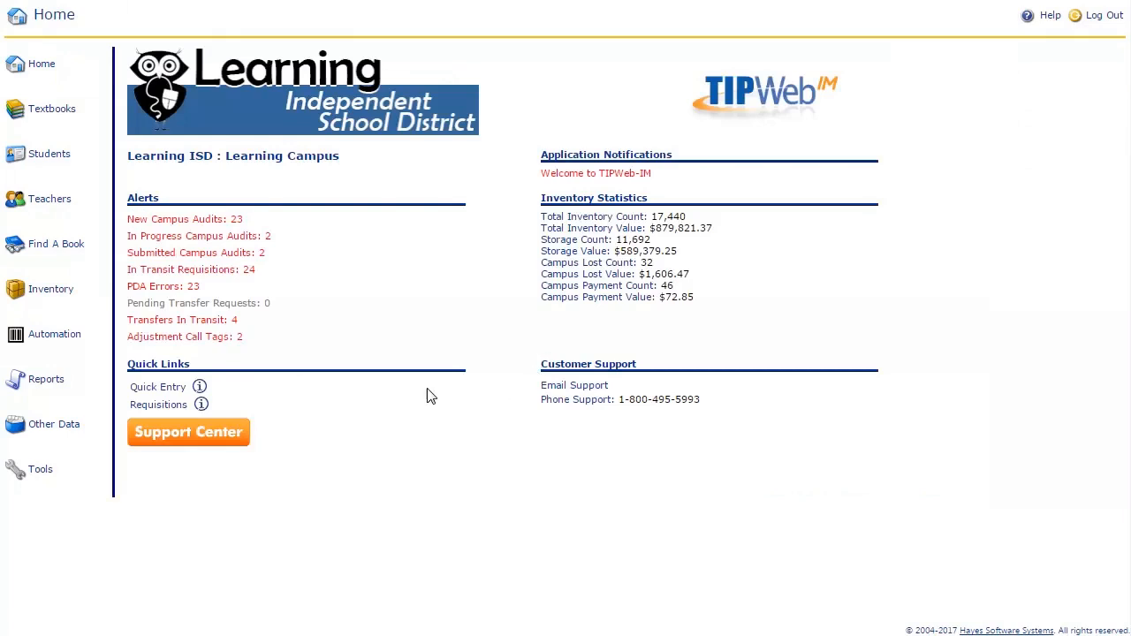
mouse_move(211, 439)
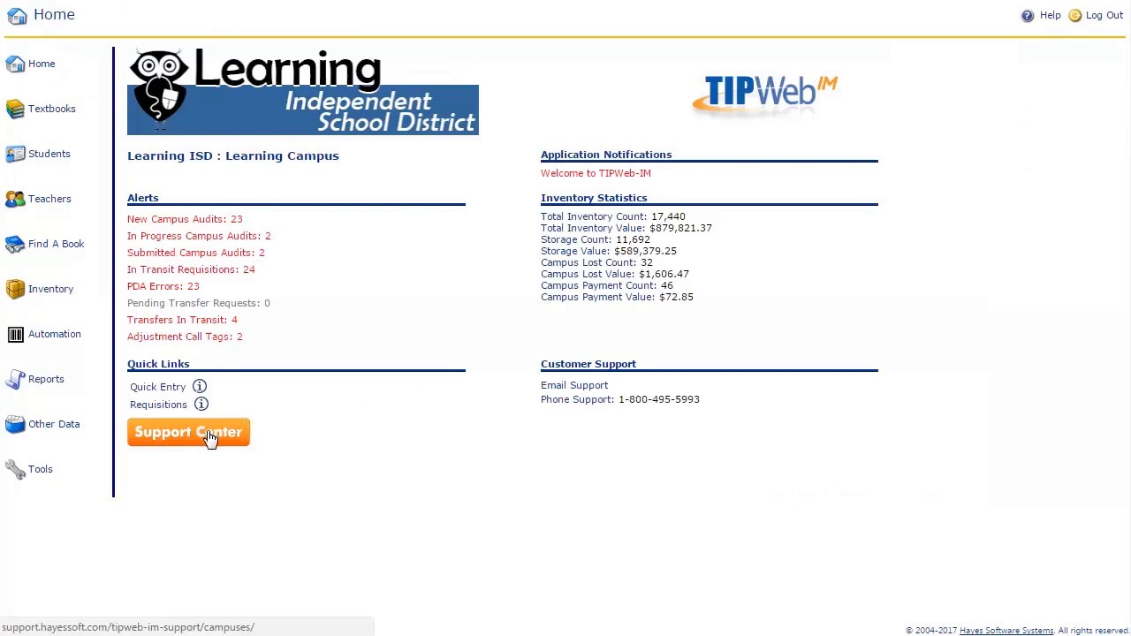
Step: Visit the Hayes campus support site, dismiss the welcome notice, view in-transit Campus Transfers, and return Home
left_click(188, 432)
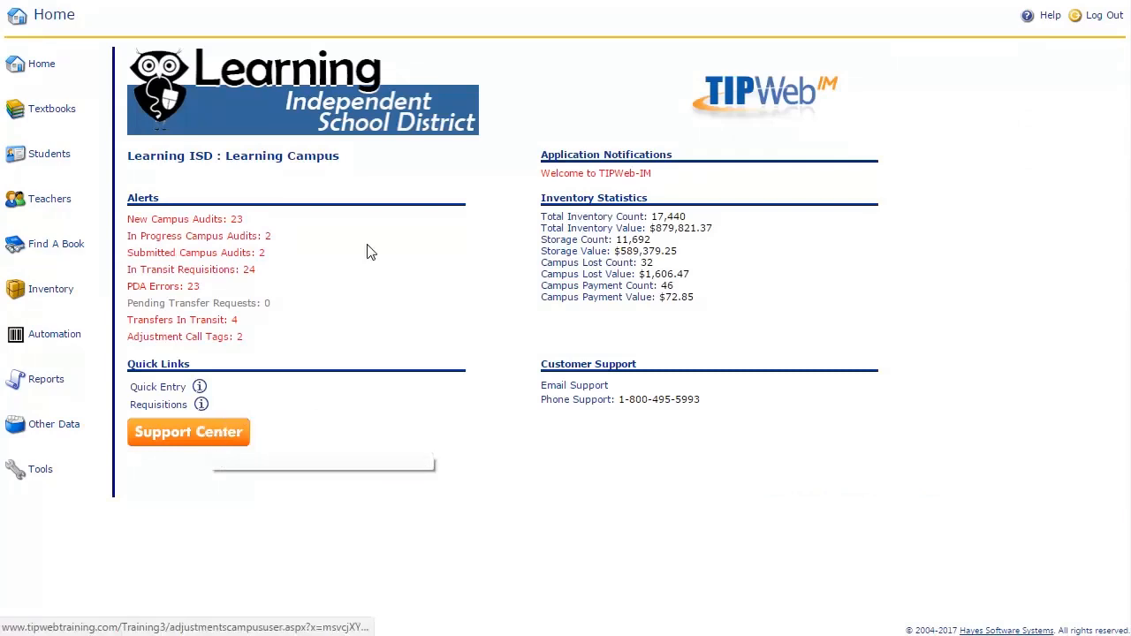
mouse_move(542, 180)
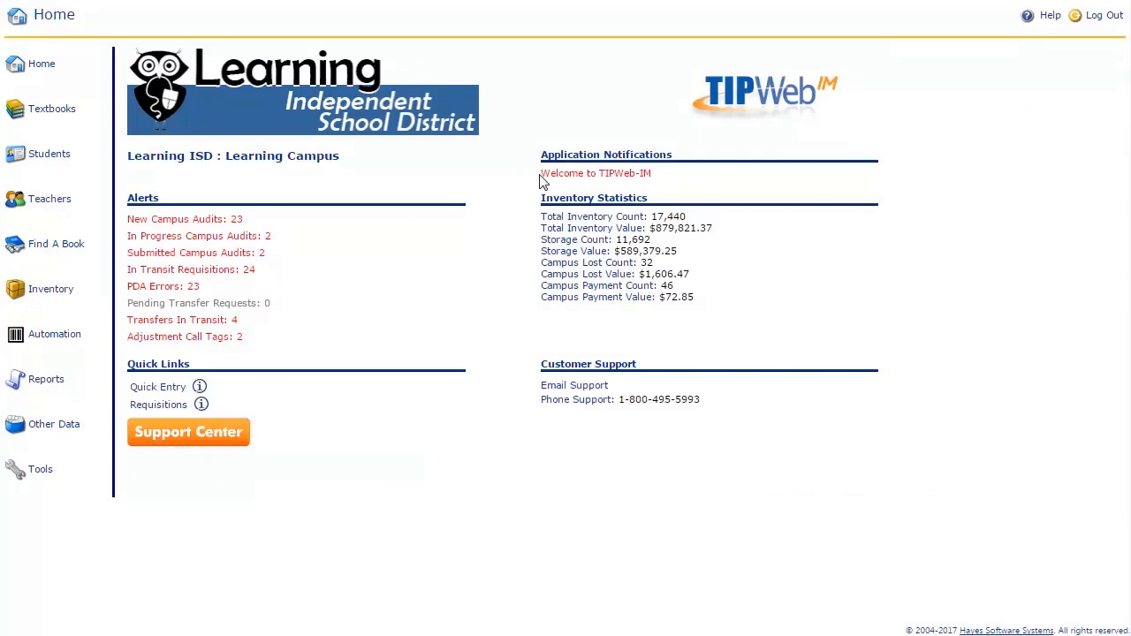
mouse_move(558, 179)
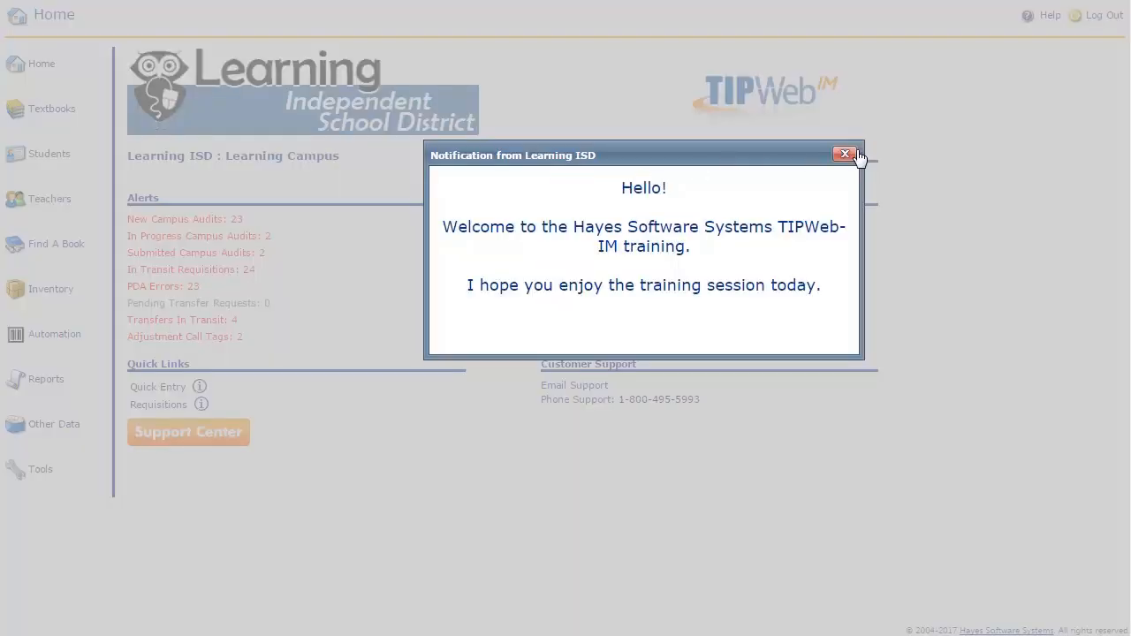
left_click(844, 154)
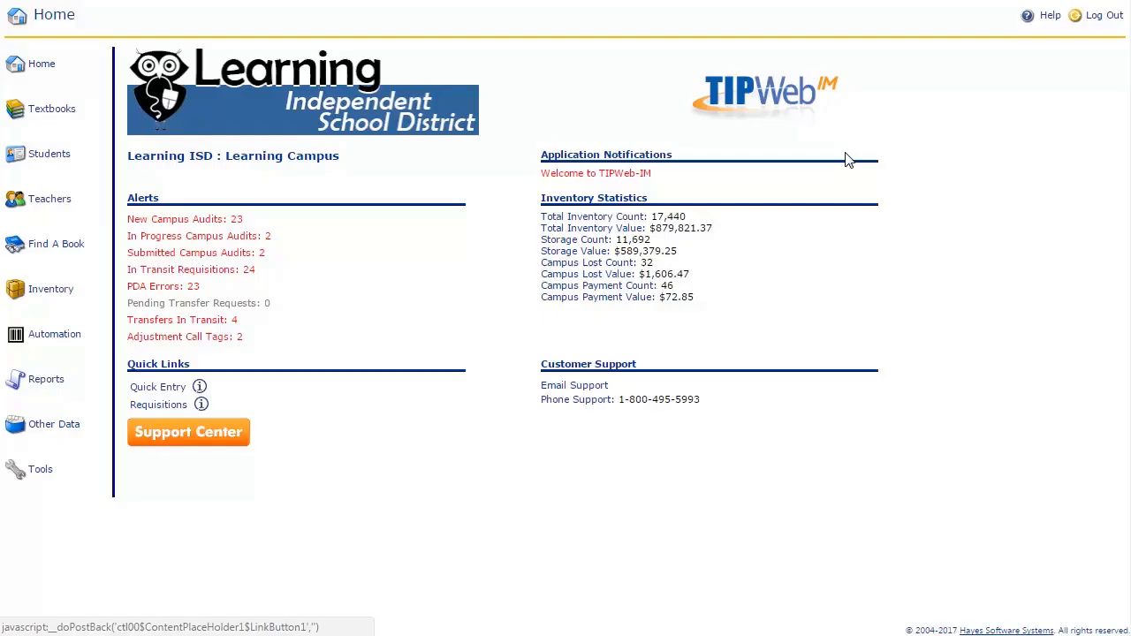
mouse_move(280, 217)
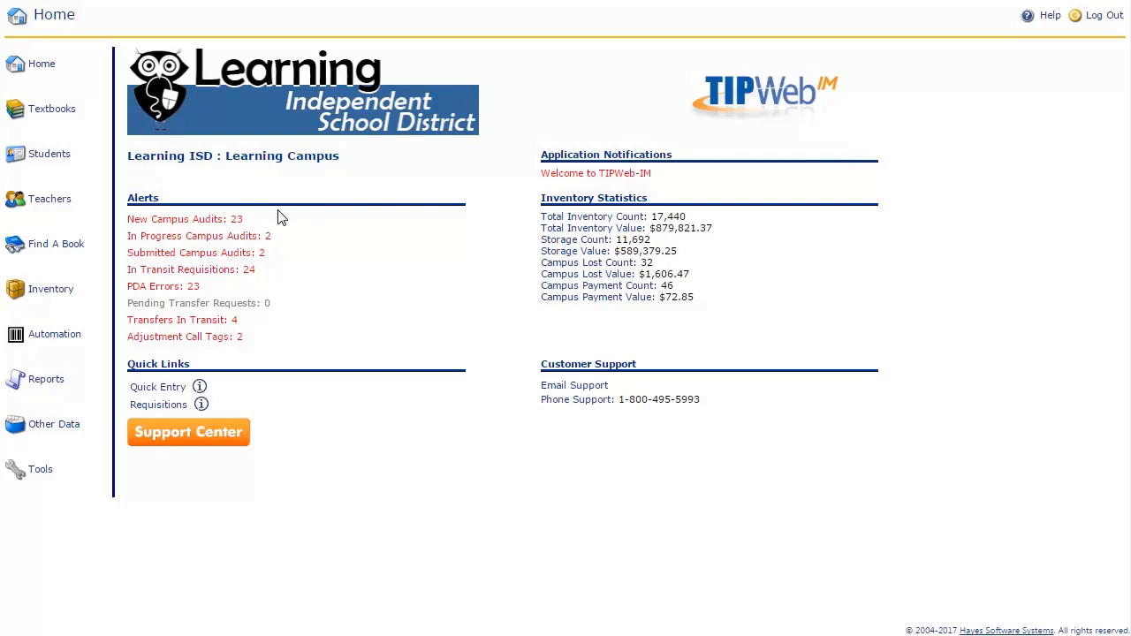
mouse_move(234, 236)
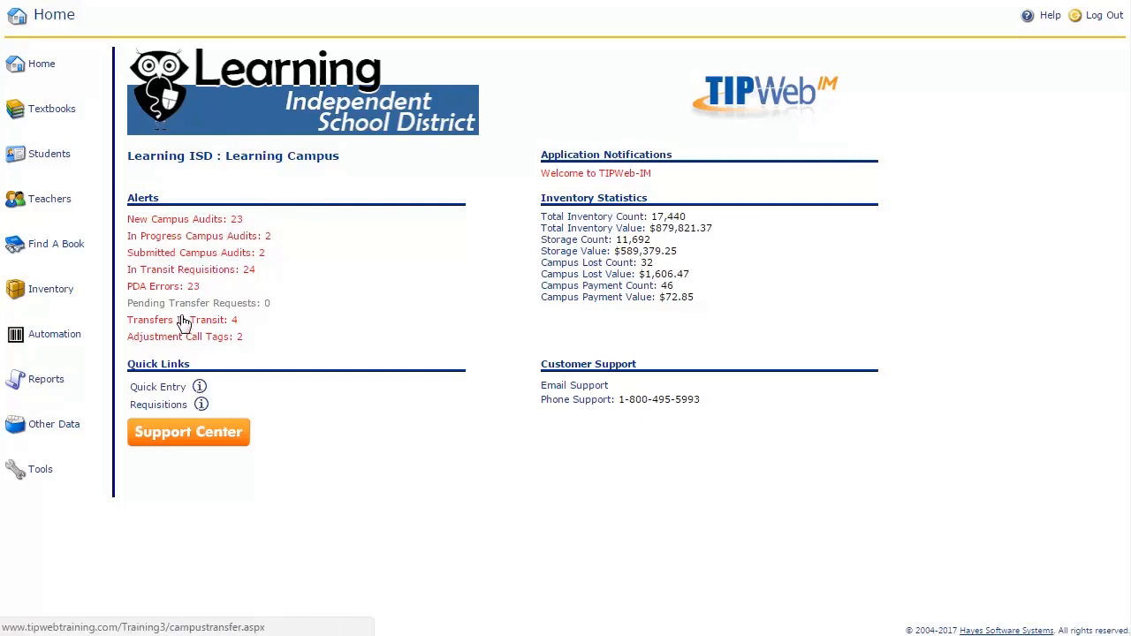
left_click(167, 320)
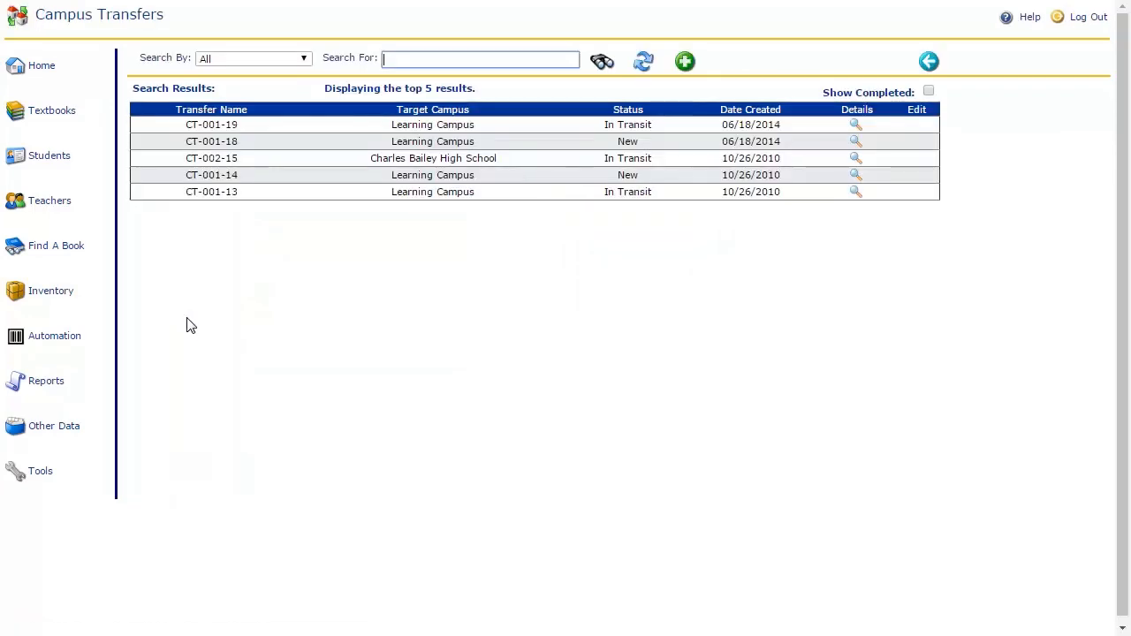
mouse_move(195, 322)
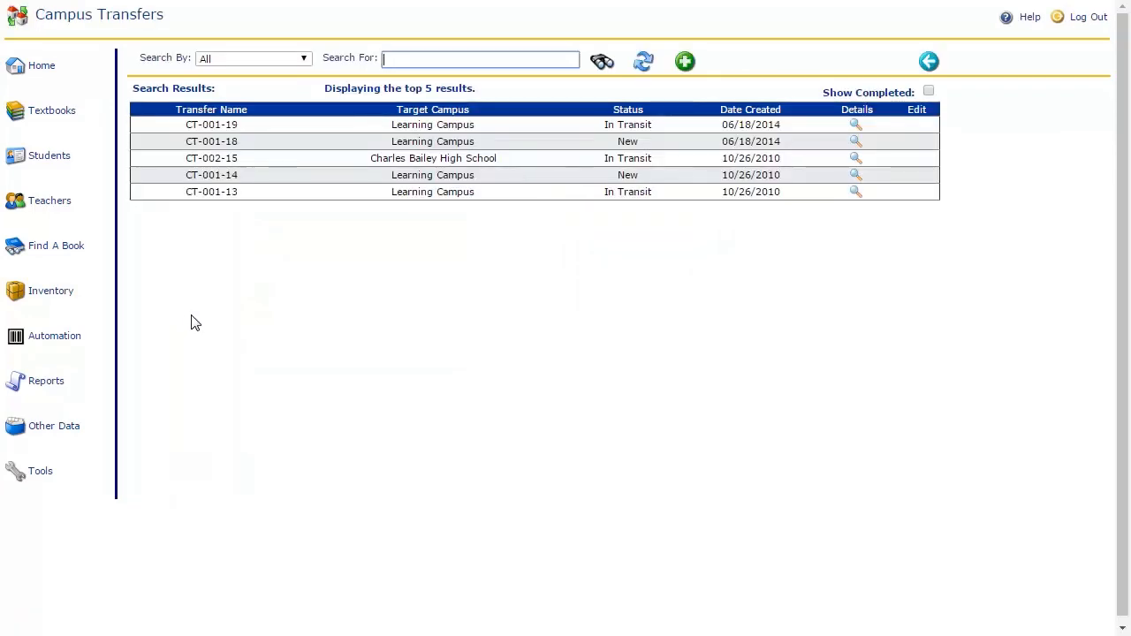
left_click(39, 65)
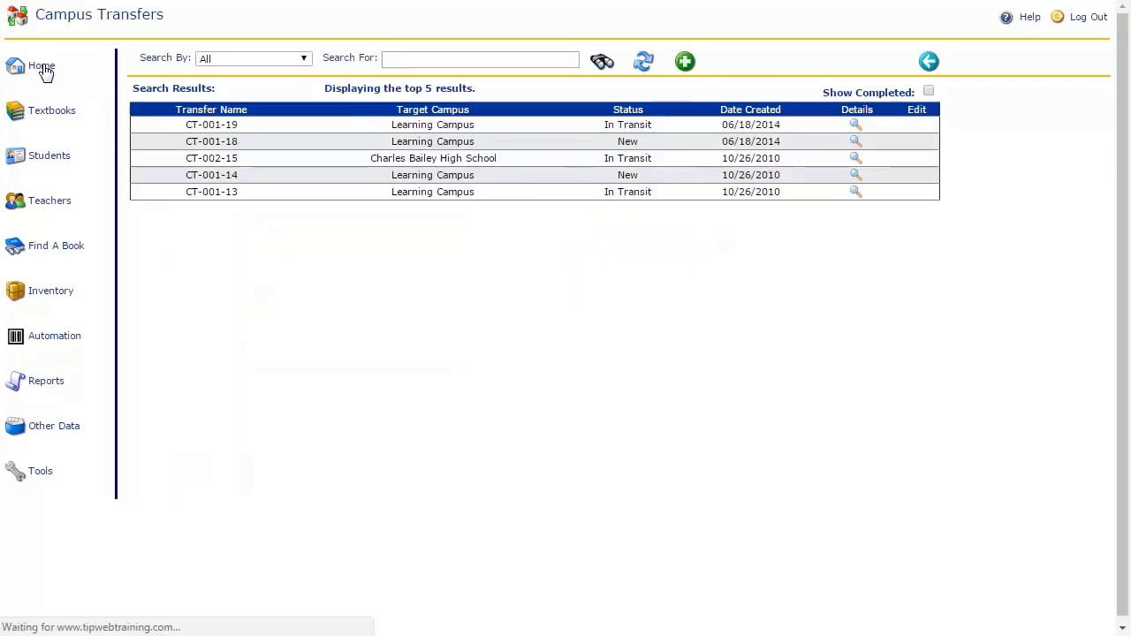
left_click(41, 66)
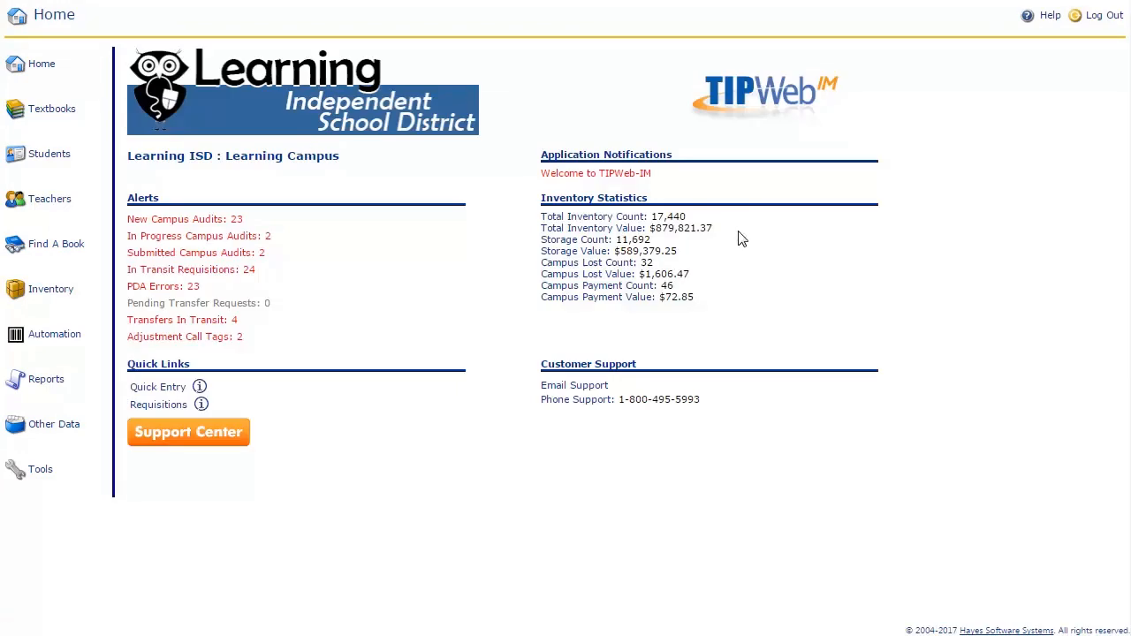
mouse_move(734, 239)
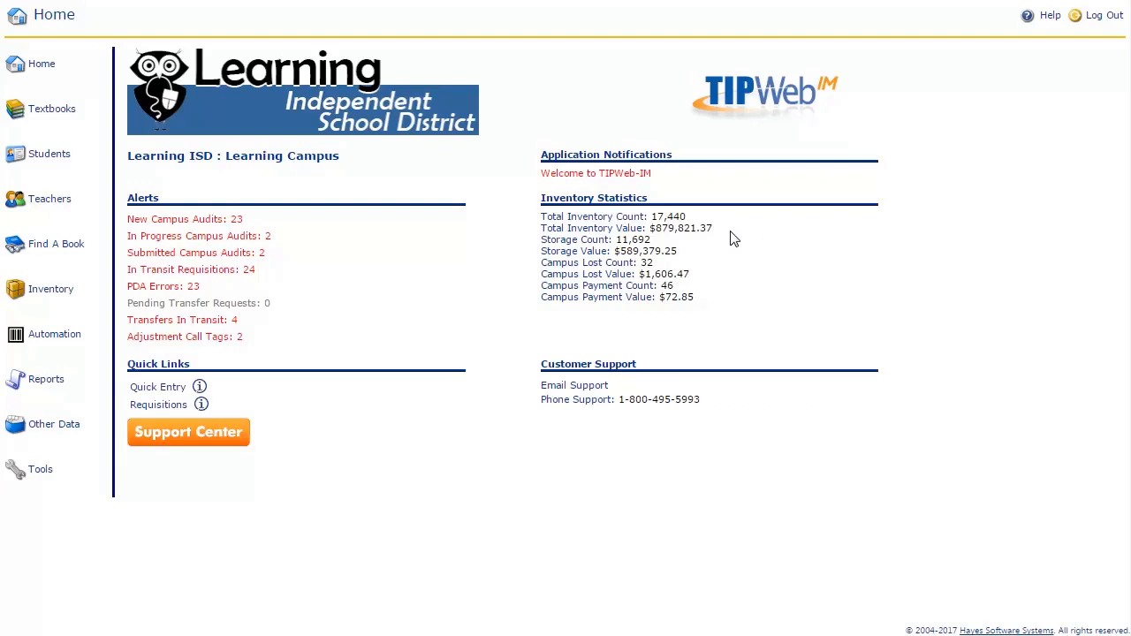
mouse_move(228, 370)
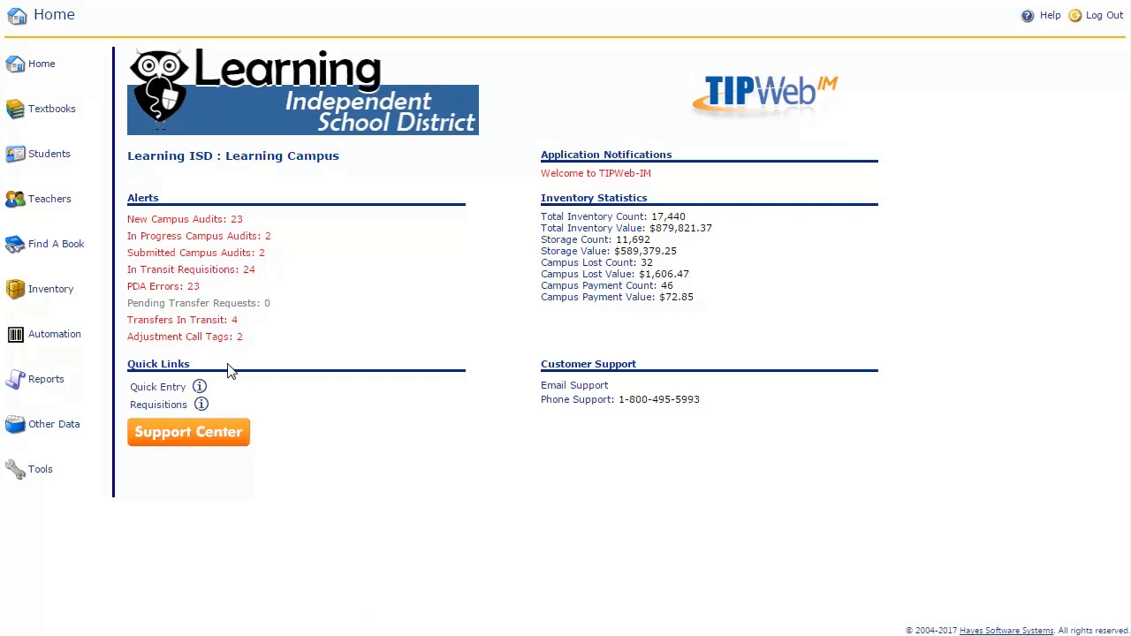
mouse_move(238, 369)
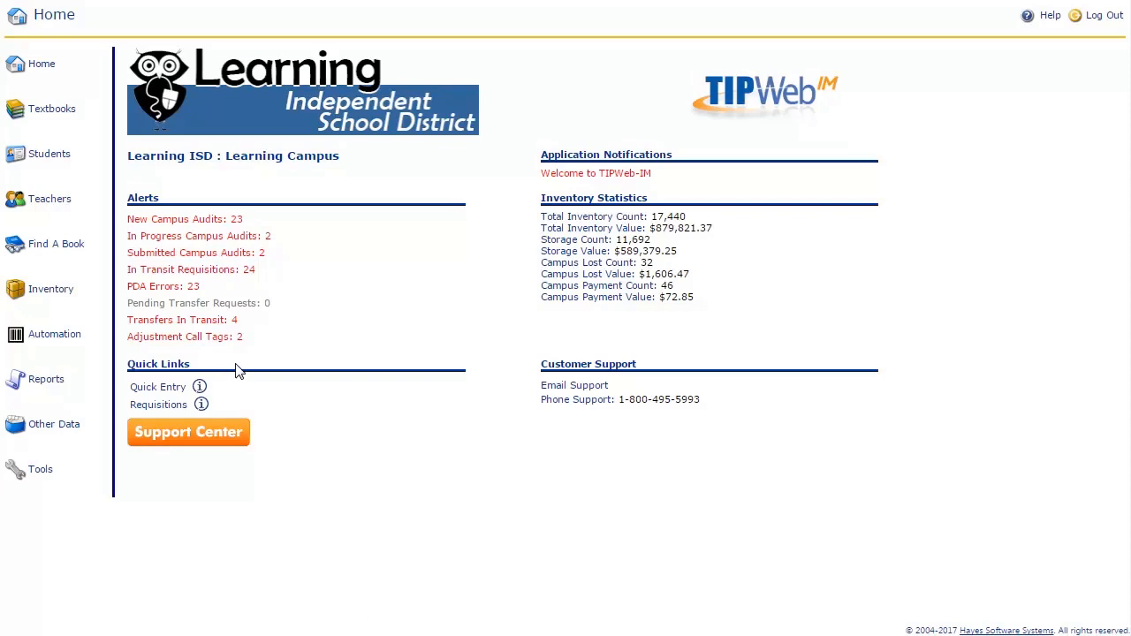
mouse_move(246, 372)
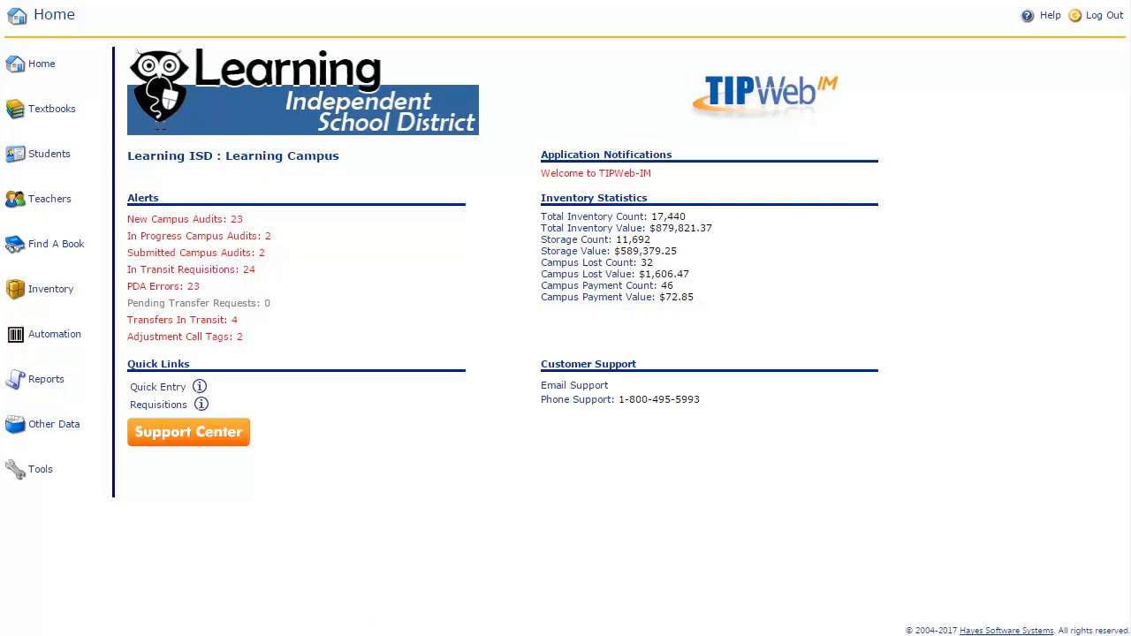
mouse_move(381, 473)
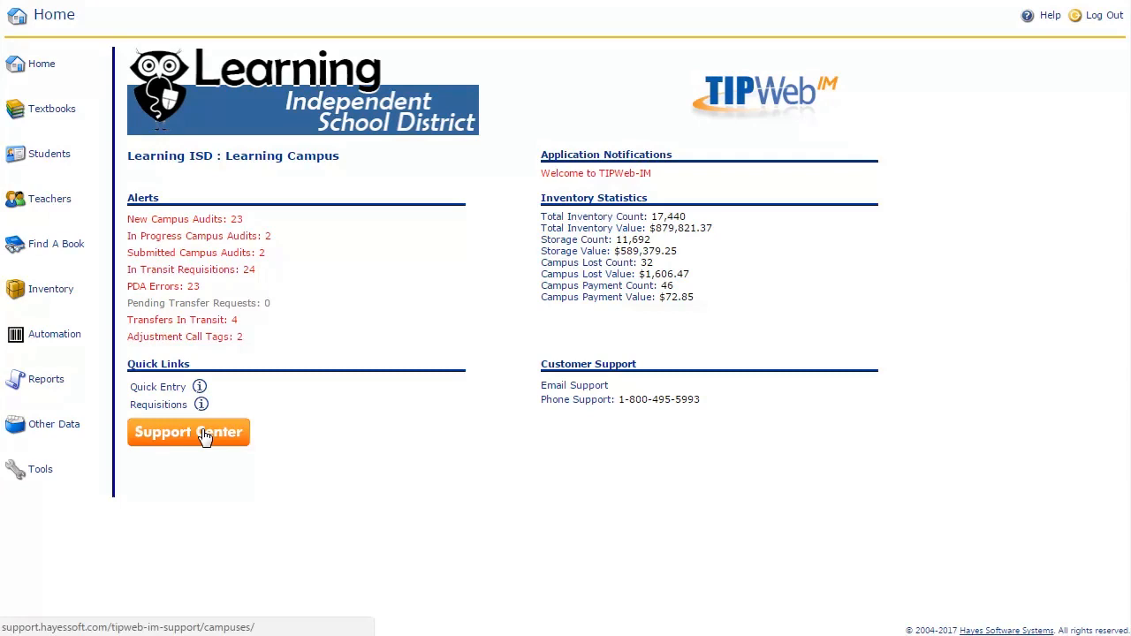
left_click(188, 432)
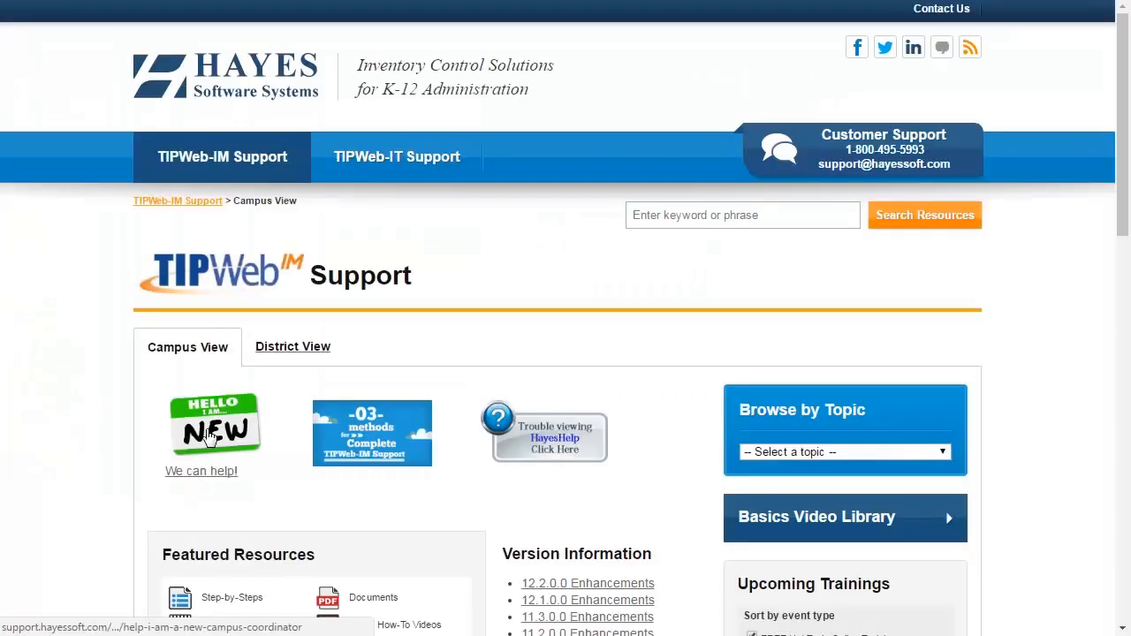
mouse_move(409, 354)
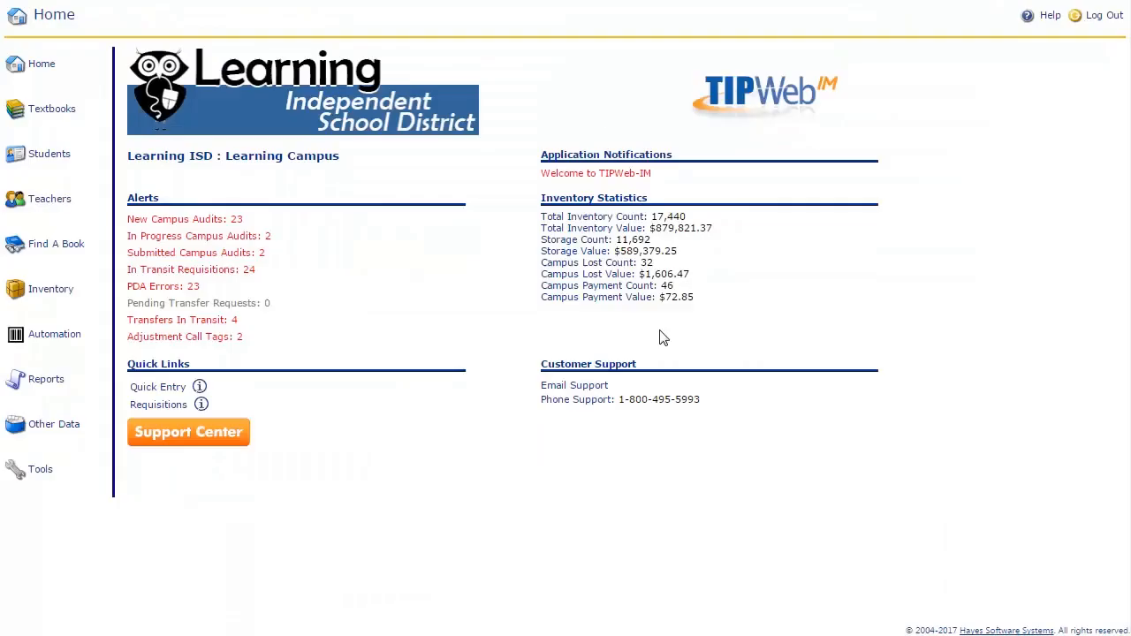
mouse_move(546, 388)
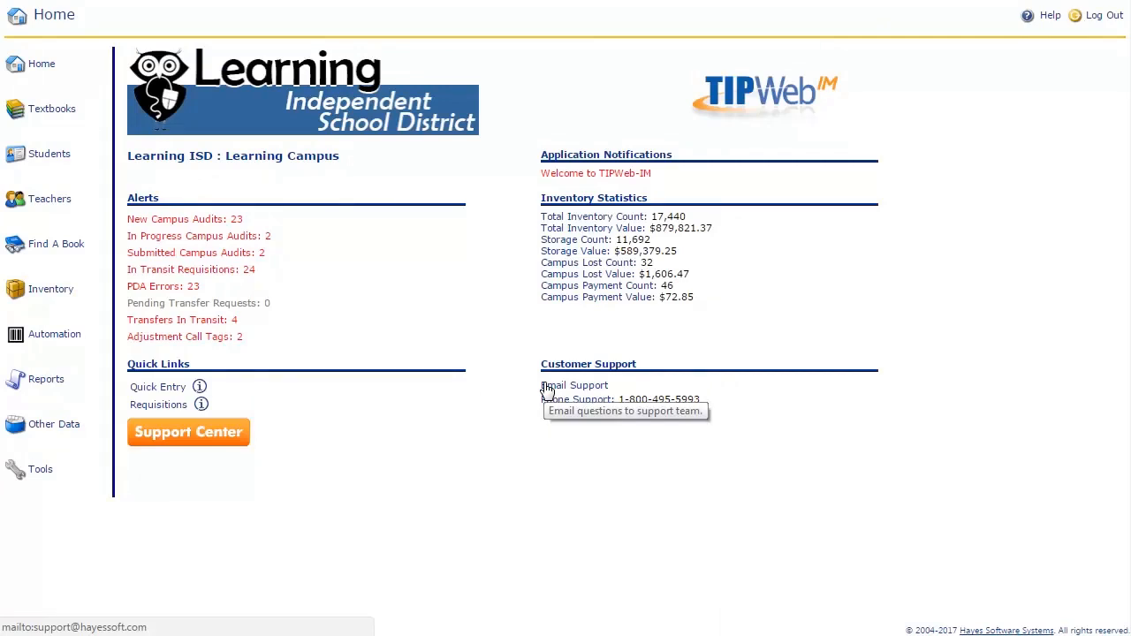
mouse_move(541, 415)
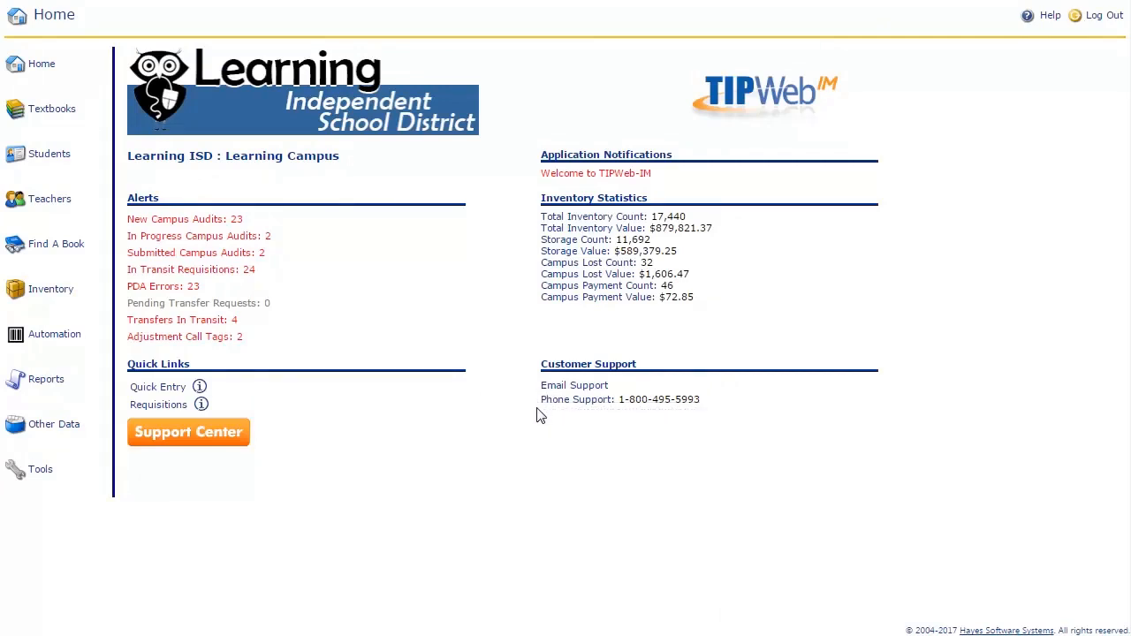
mouse_move(552, 418)
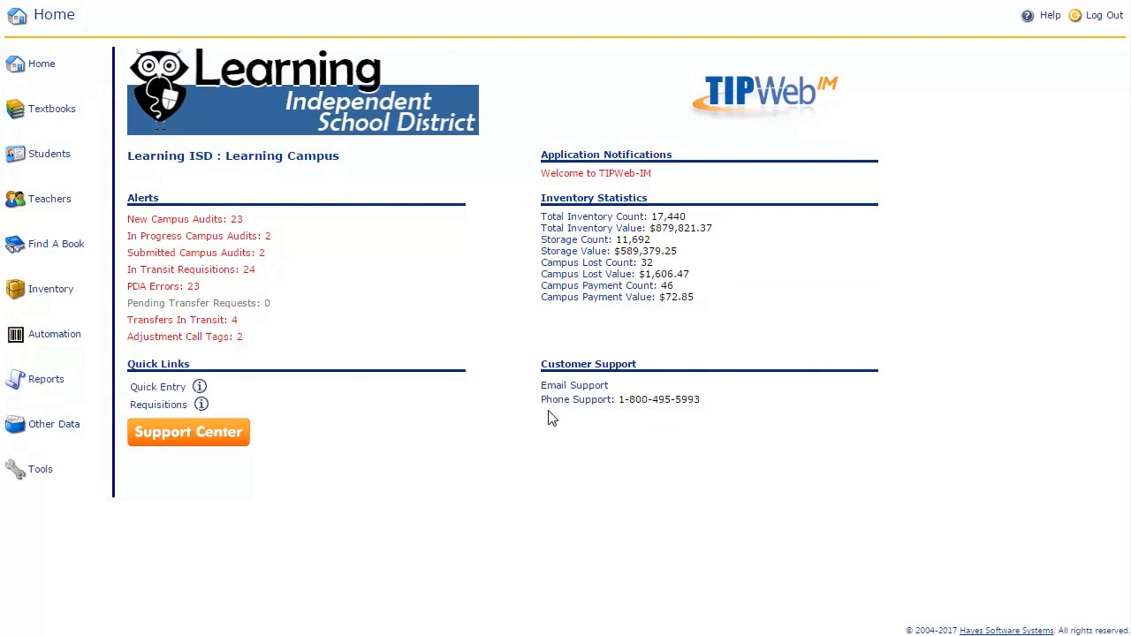
mouse_move(559, 424)
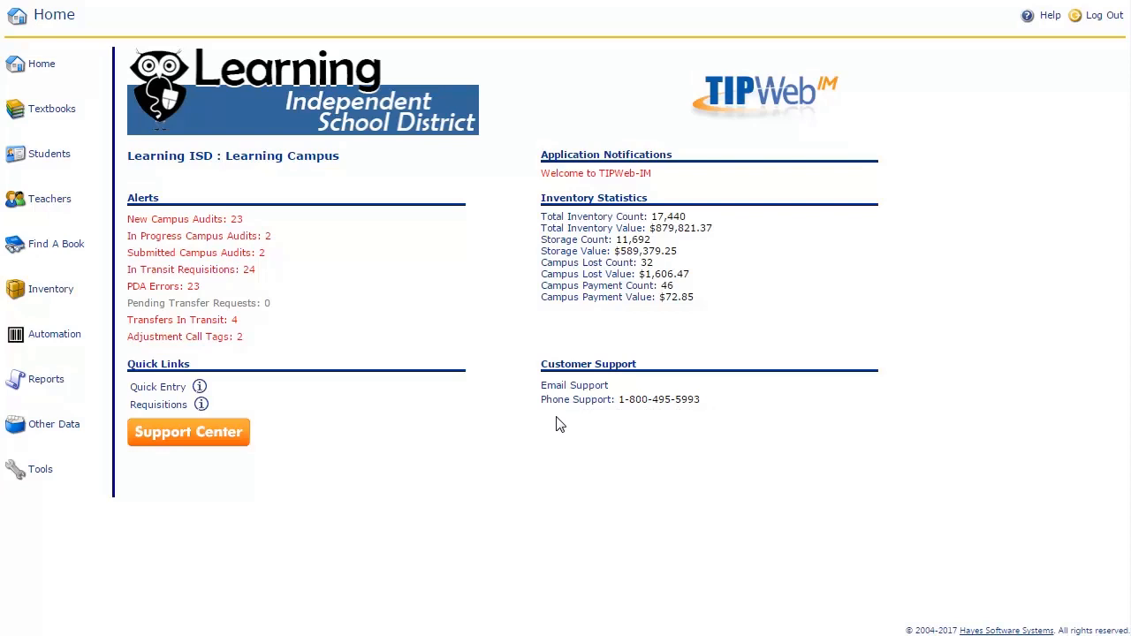
left_click(52, 109)
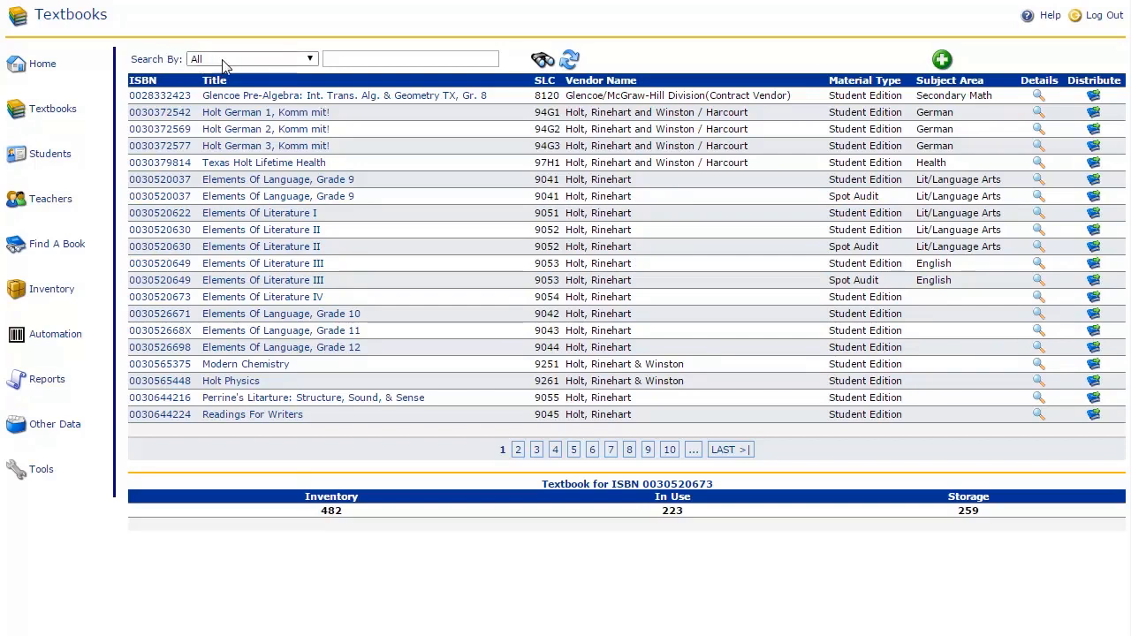
left_click(251, 57)
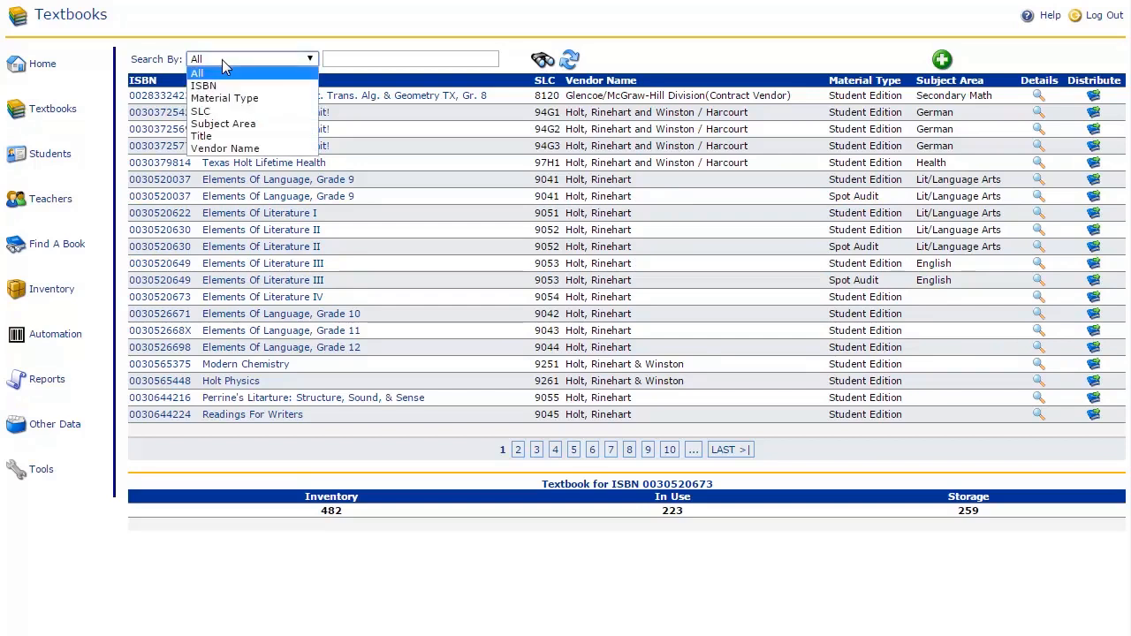
mouse_move(224, 98)
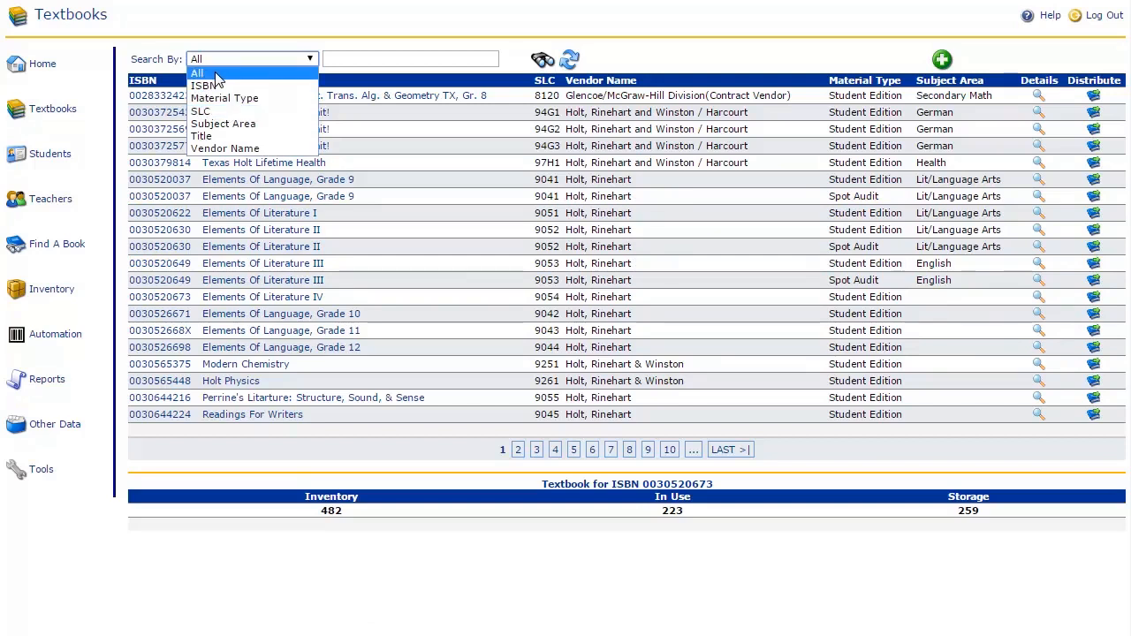
left_click(200, 72)
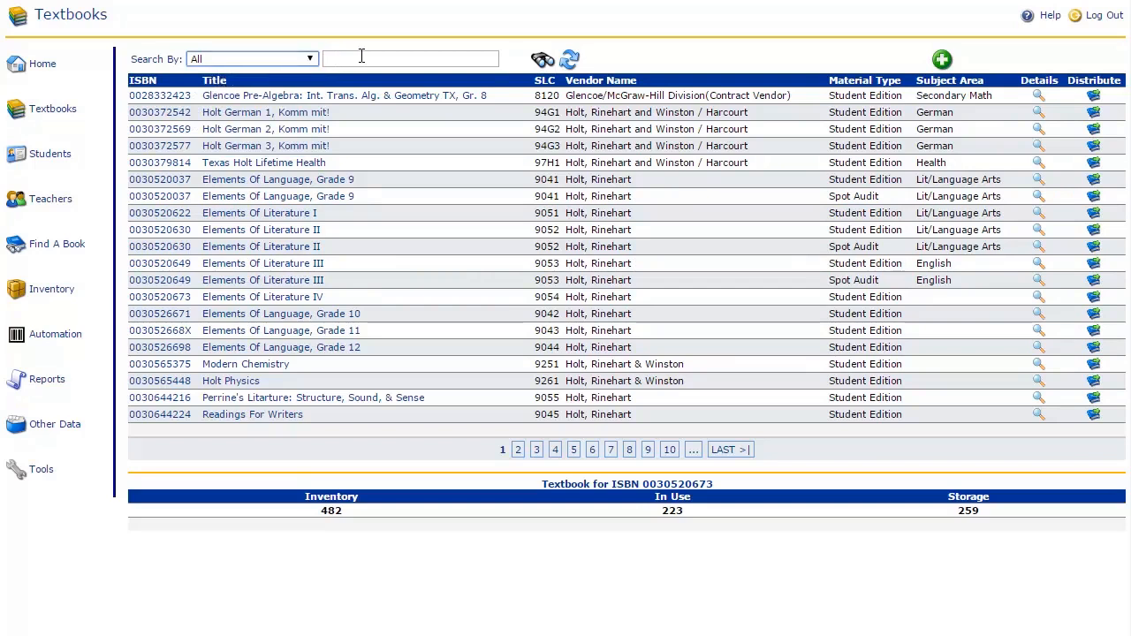
left_click(410, 58)
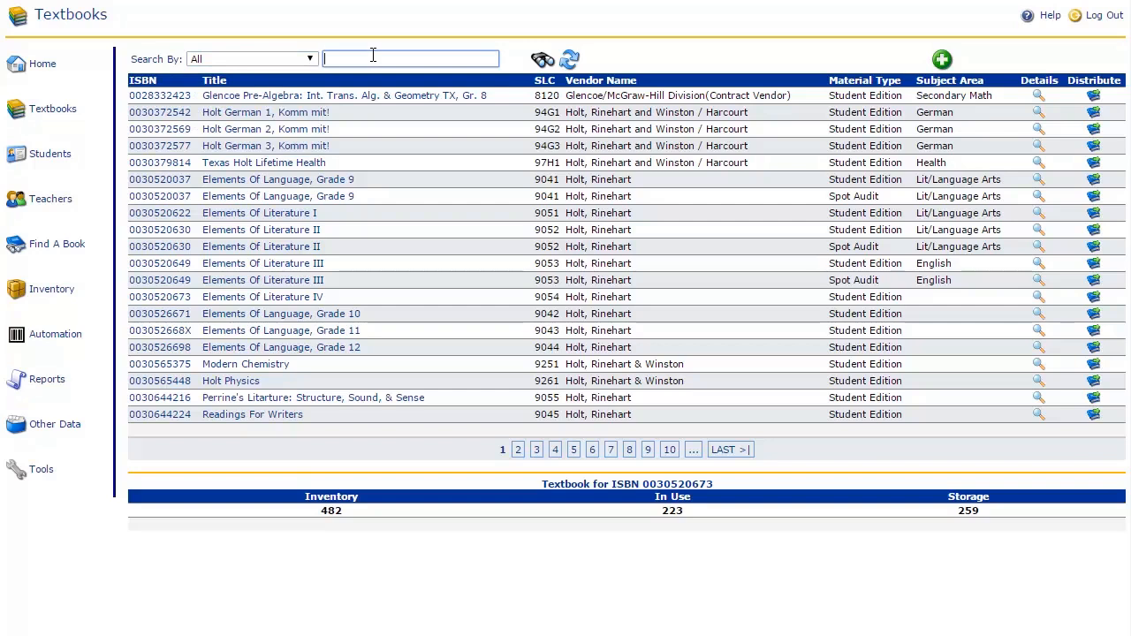
type("Science")
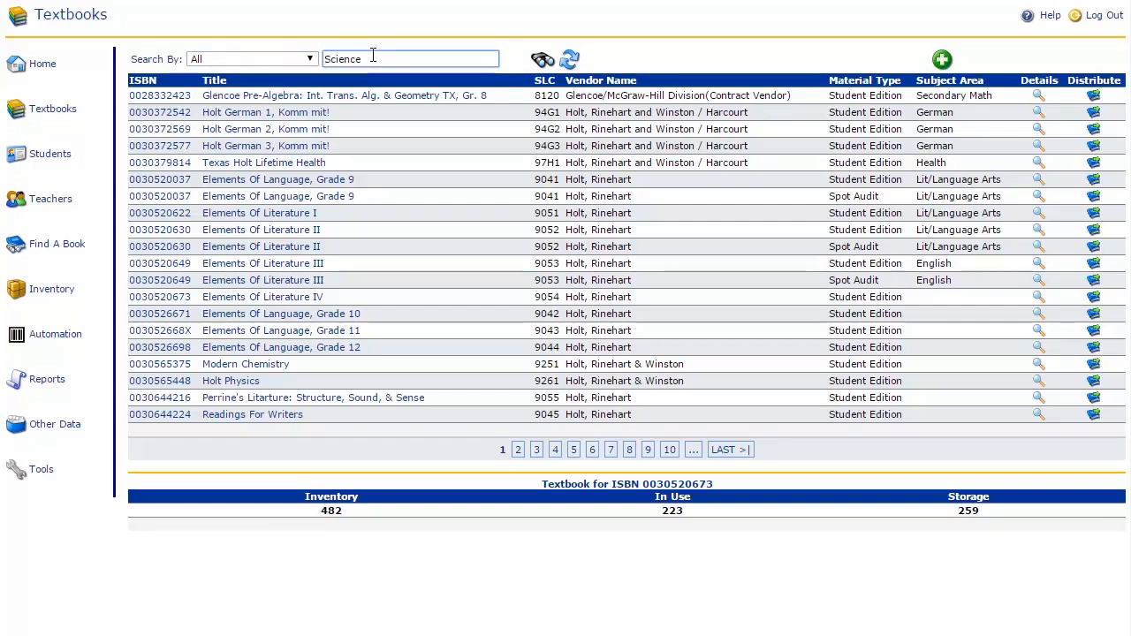
mouse_move(540, 57)
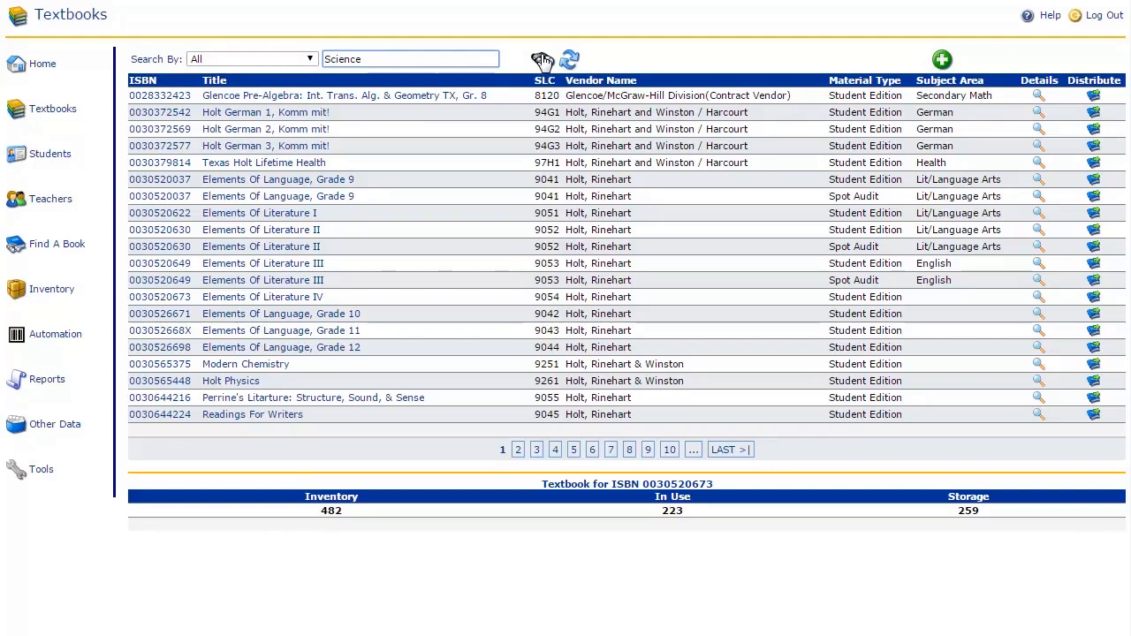
left_click(539, 57)
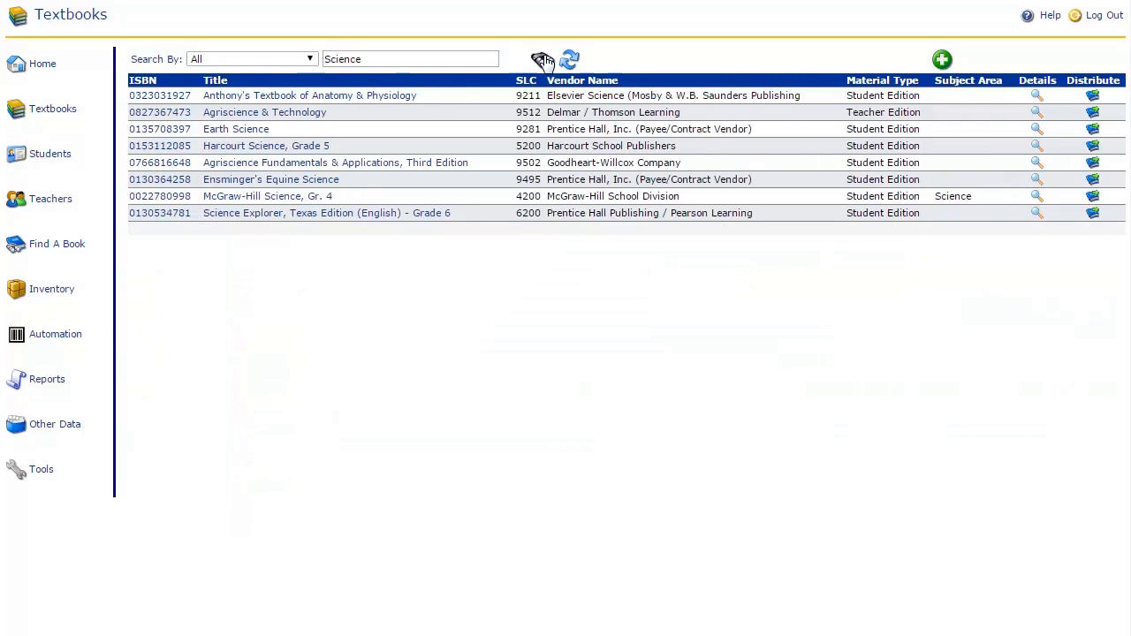
mouse_move(571, 60)
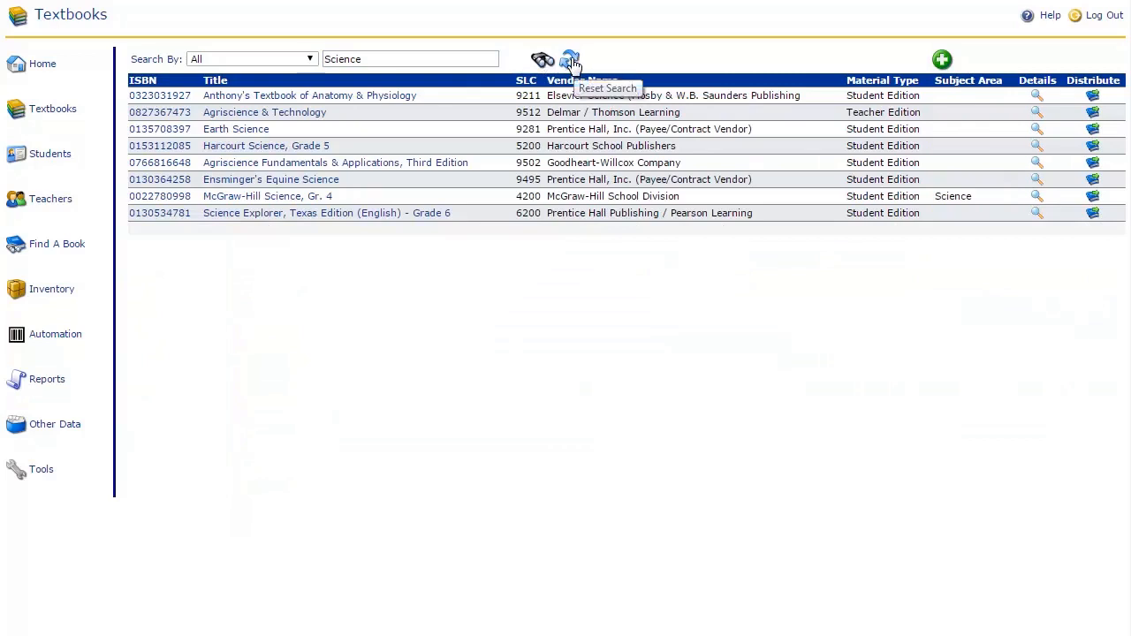
left_click(568, 56)
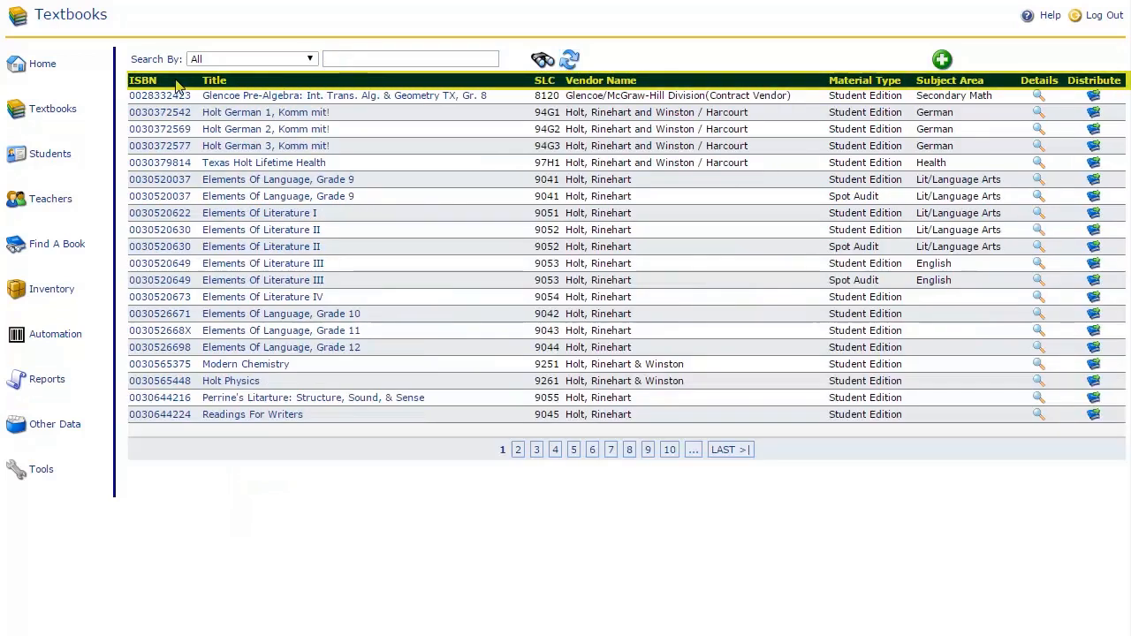
mouse_move(181, 86)
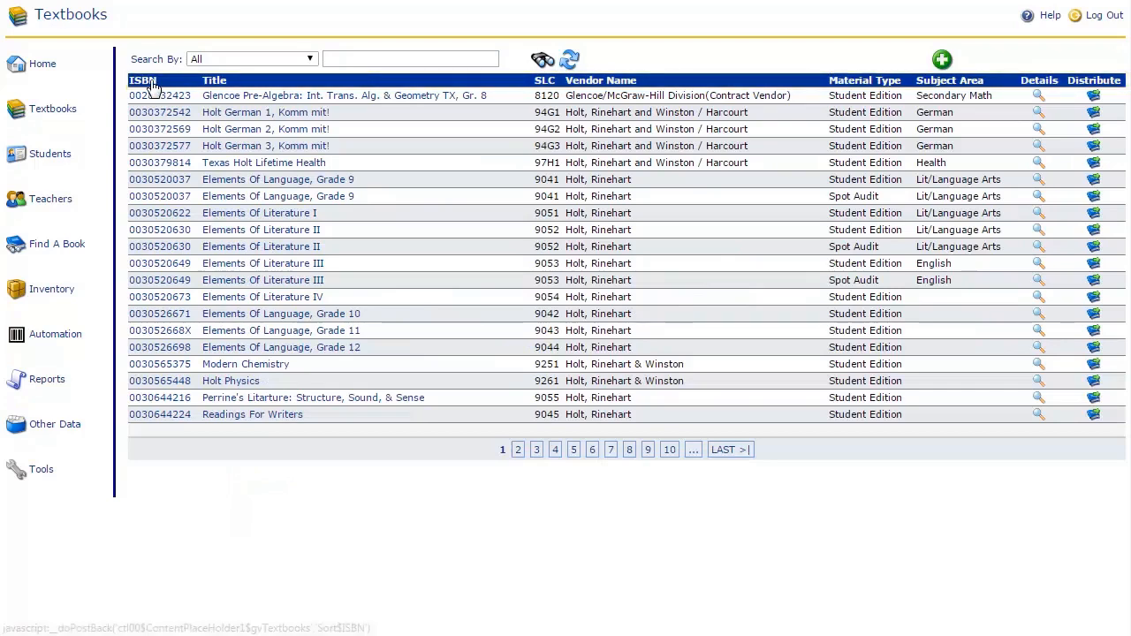
Step: Sort the Textbooks grid by ISBN, then by Title in reverse alphabetical order
left_click(143, 80)
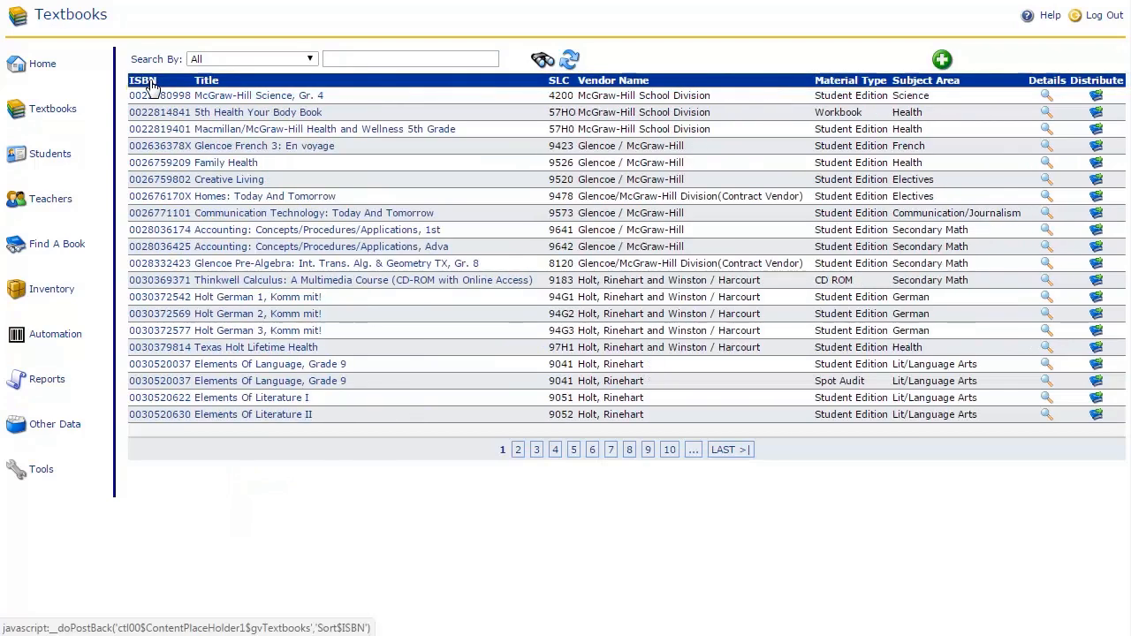
left_click(142, 80)
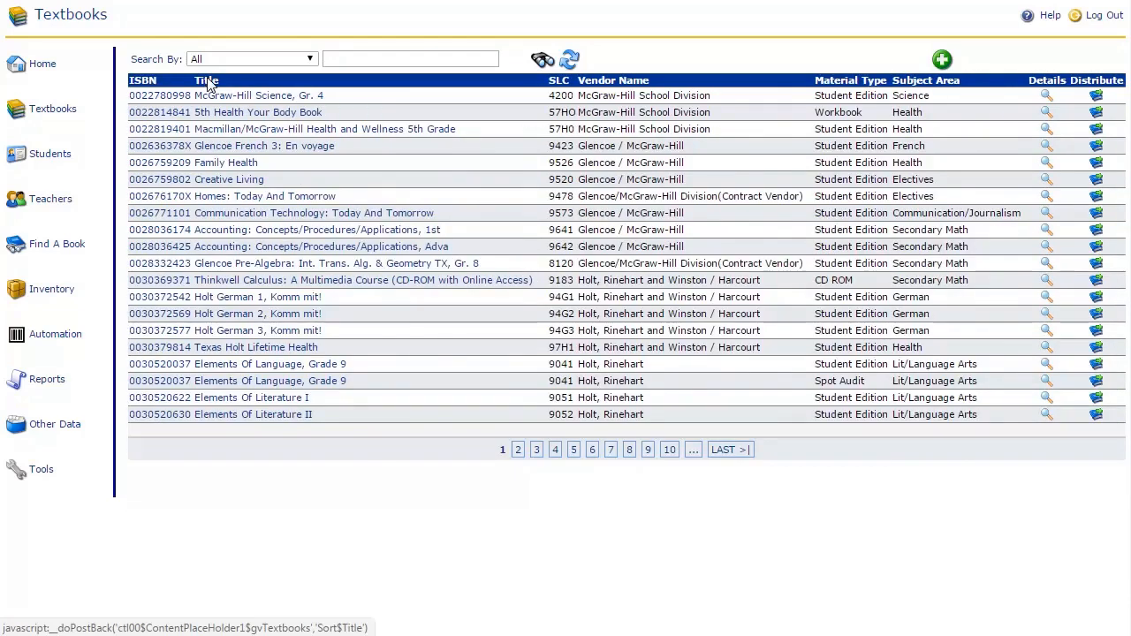
left_click(141, 80)
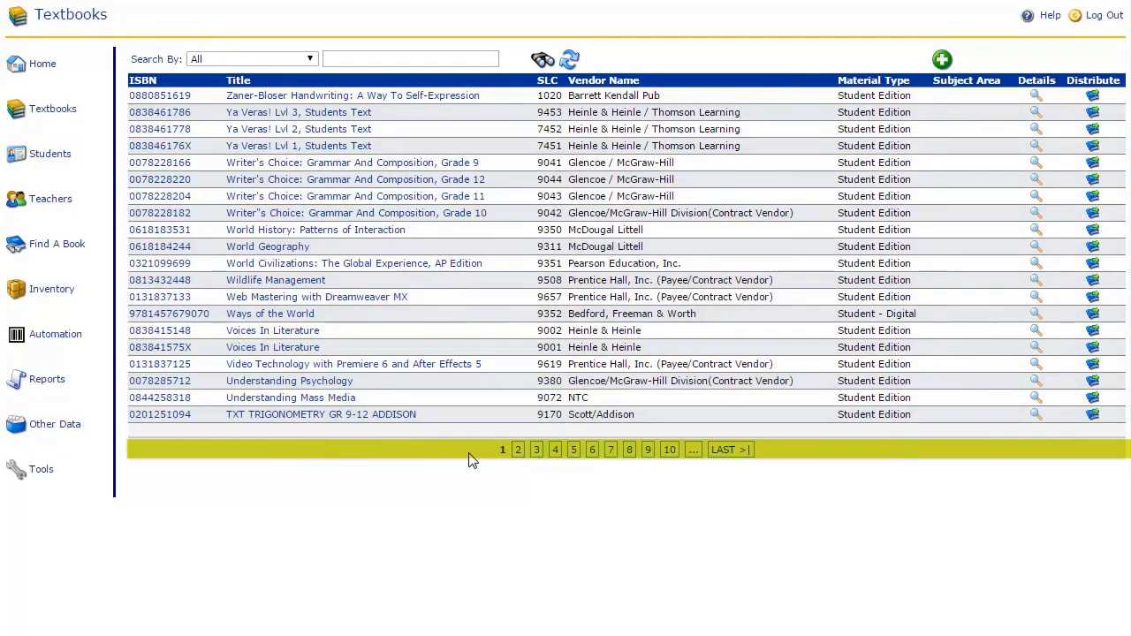
mouse_move(520, 452)
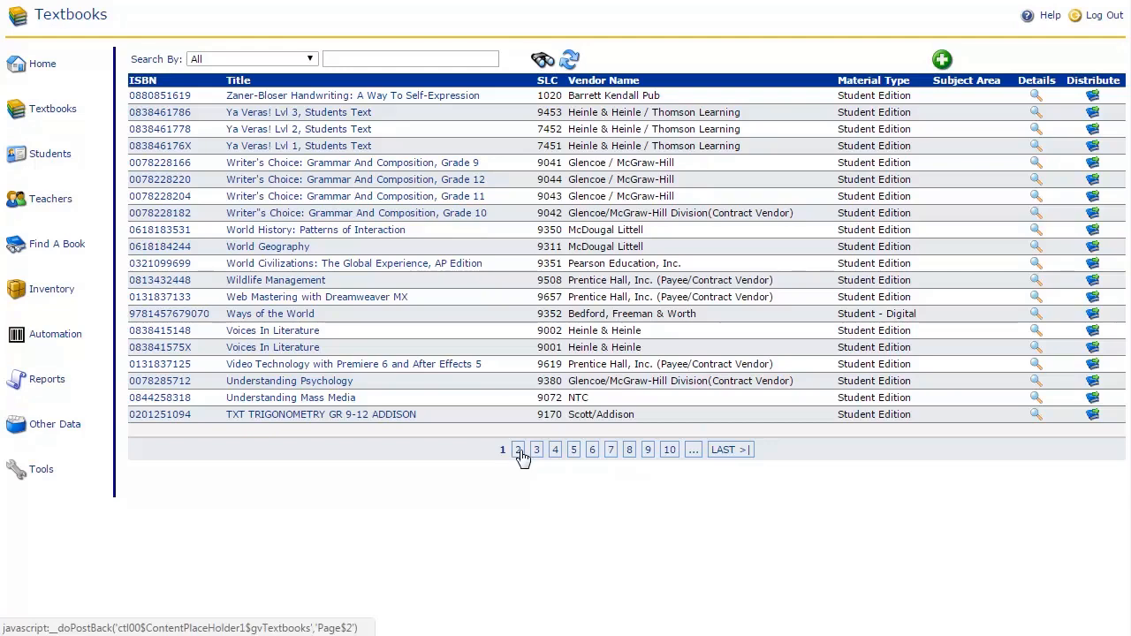
Step: Show page 2 of the reverse-alphabetical textbook list, from TX Treasure Chest to Texas Journeys
left_click(519, 450)
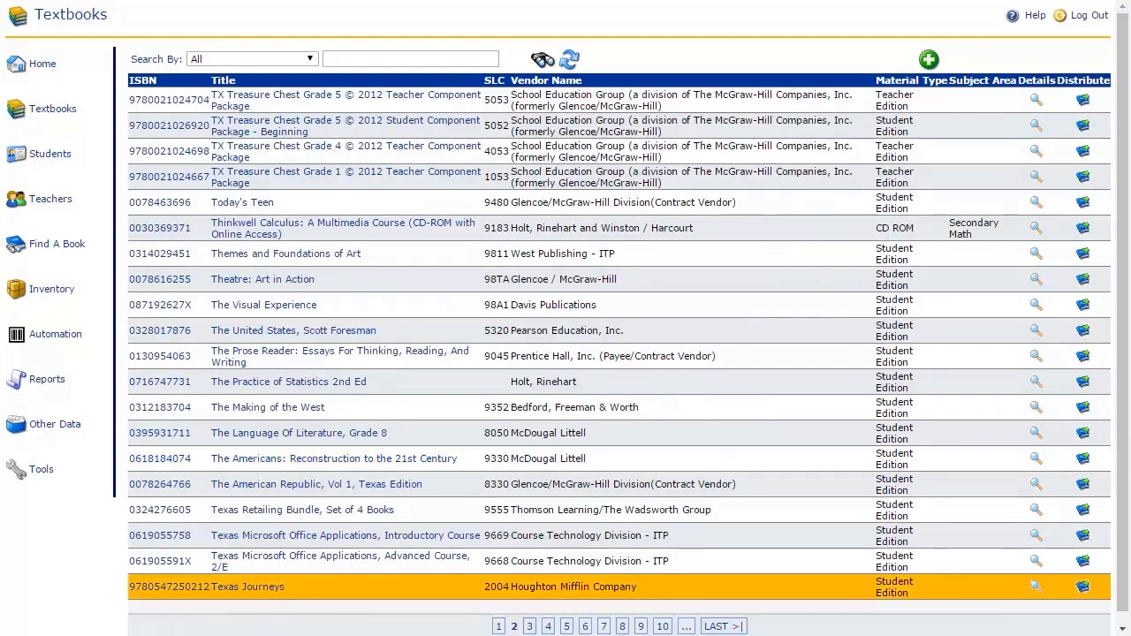
mouse_move(548, 626)
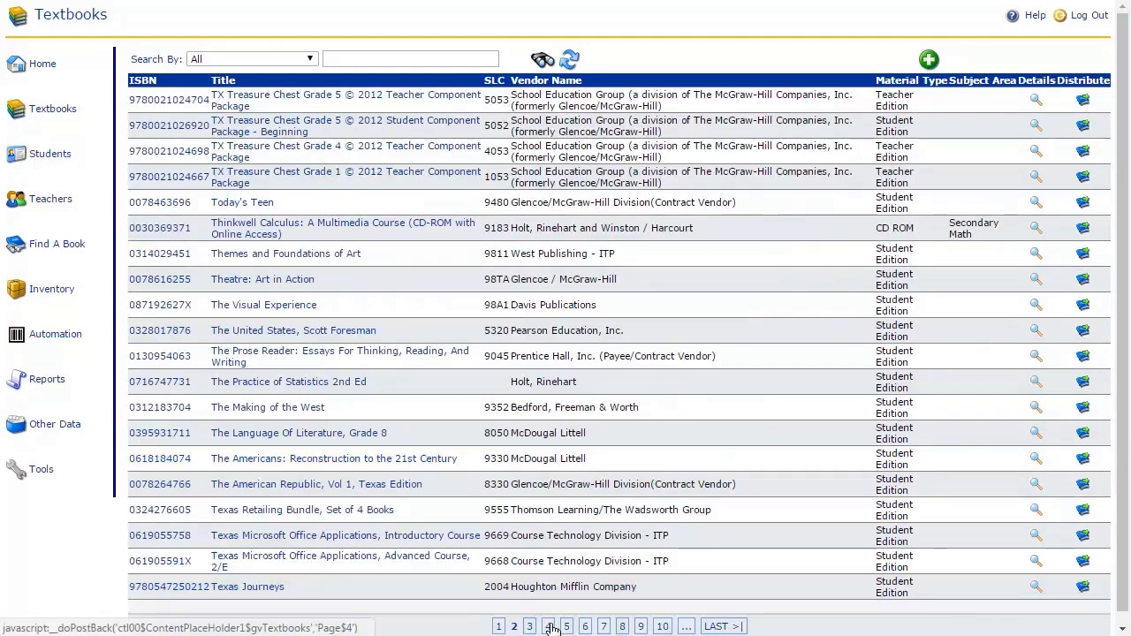